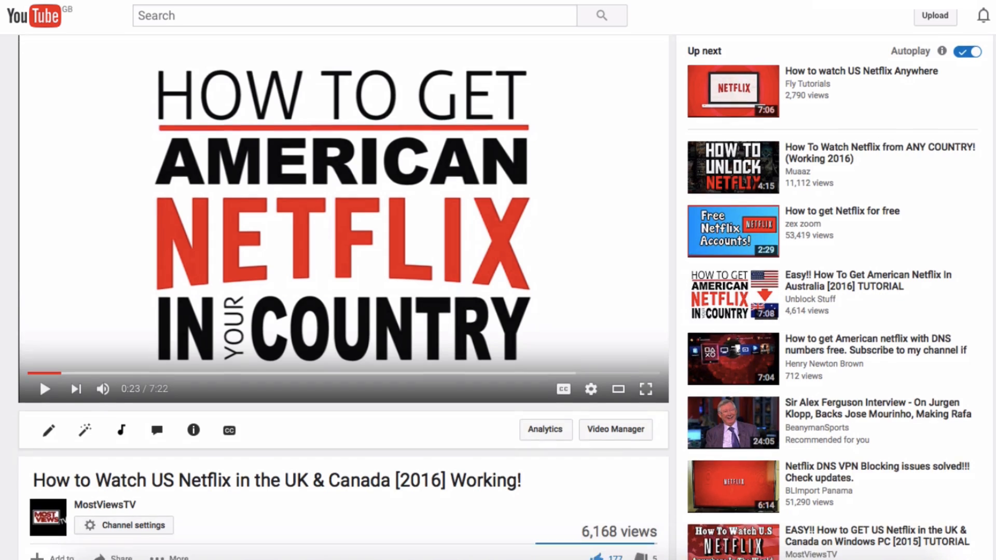
Step: Open the americannetflix.com $0.99 Overplay discount link from the video description
{"action": "scroll", "scroll_direction": "down", "scroll_amount": 3}
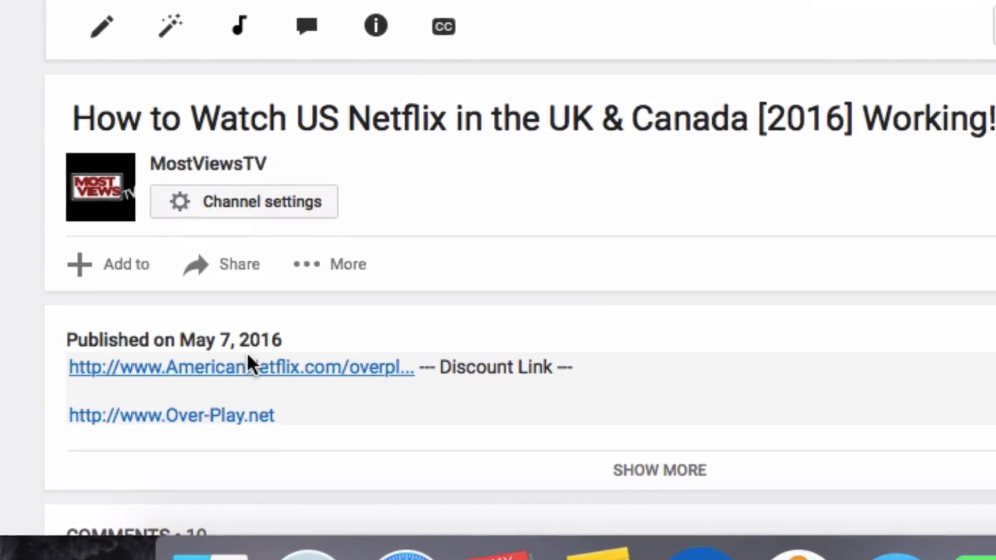
{"action": "left_click", "coordinate": [242, 367]}
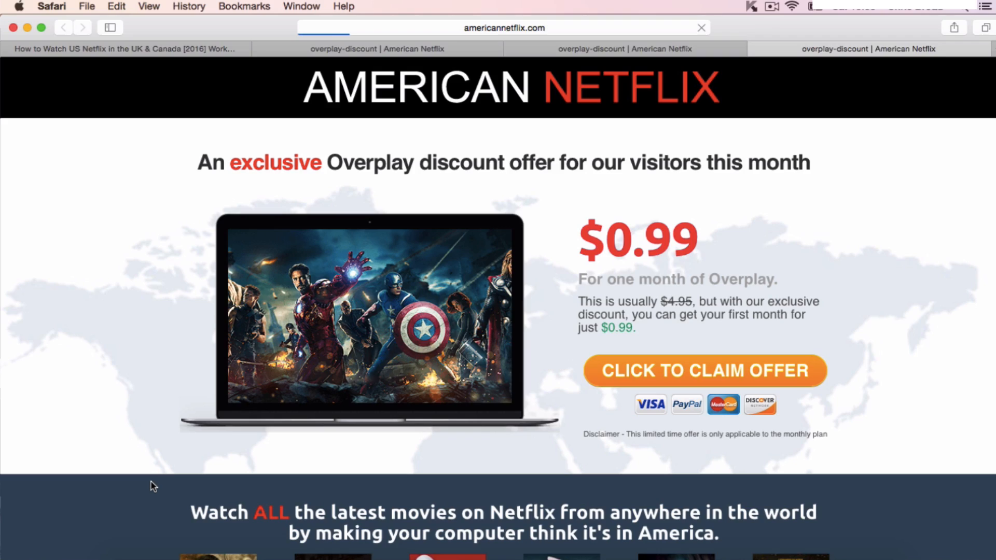
{"action": "mouse_move", "coordinate": [621, 400]}
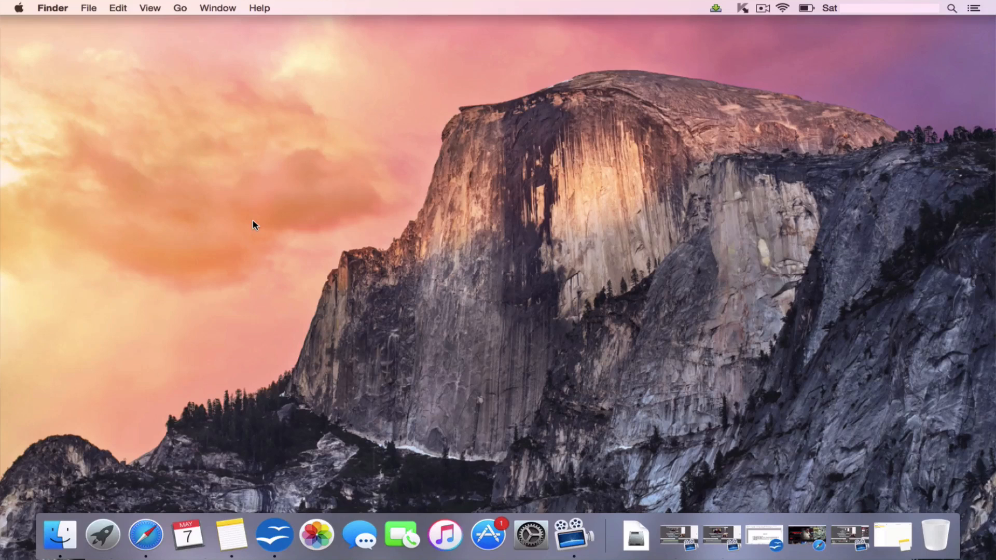
{"action": "mouse_move", "coordinate": [28, 12]}
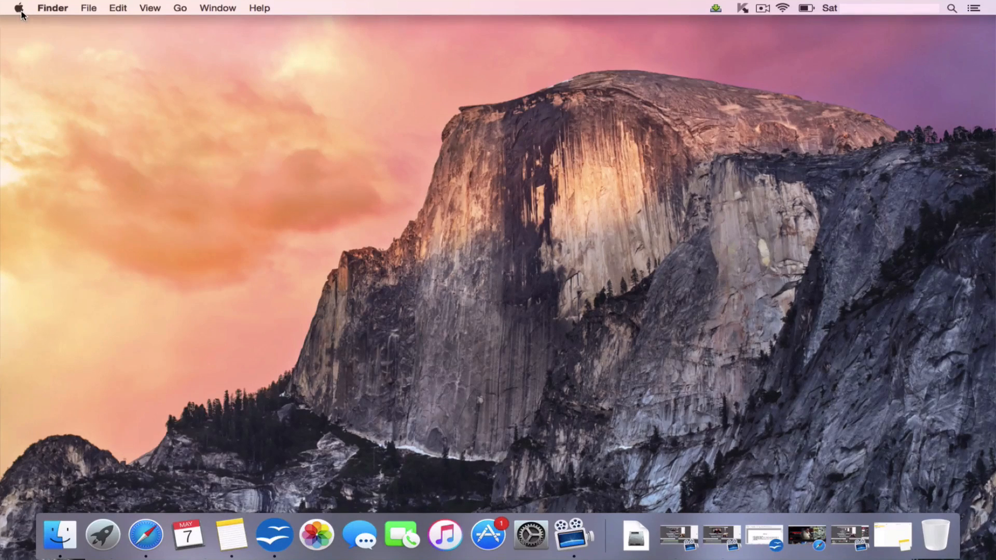
Step: Reach the Network pane via the Apple menu and select the connected Wi-Fi service
{"action": "left_click", "coordinate": [18, 8]}
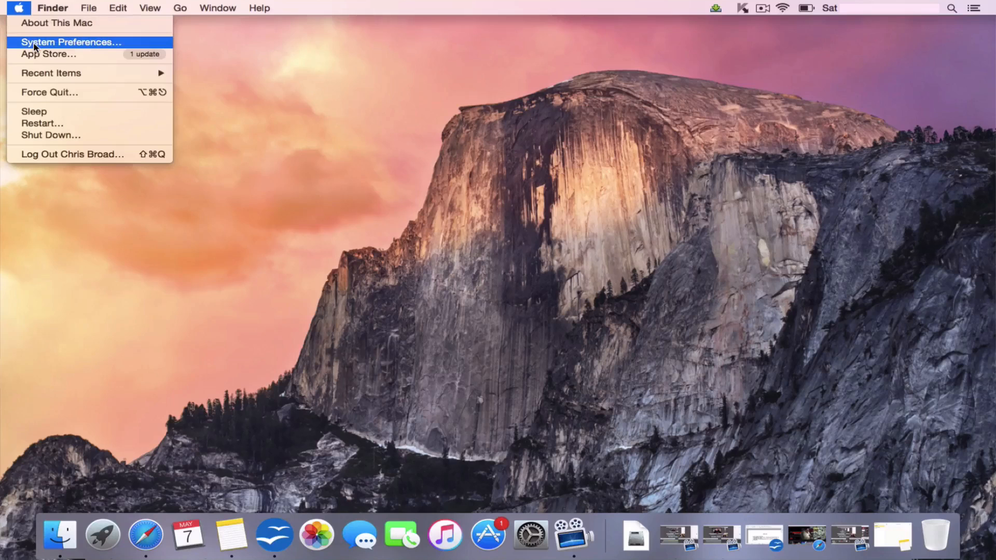
{"action": "left_click", "coordinate": [71, 42]}
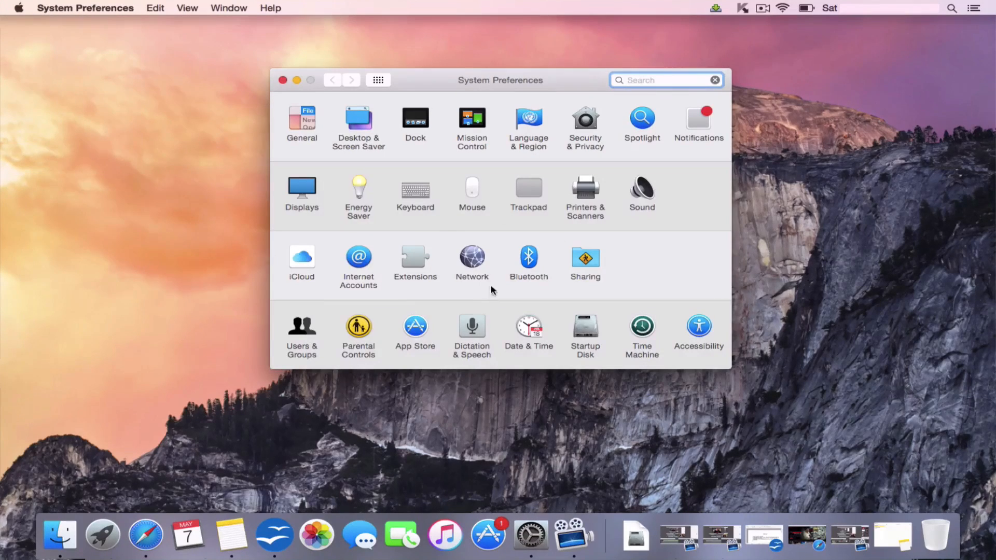
{"action": "left_click", "coordinate": [472, 258]}
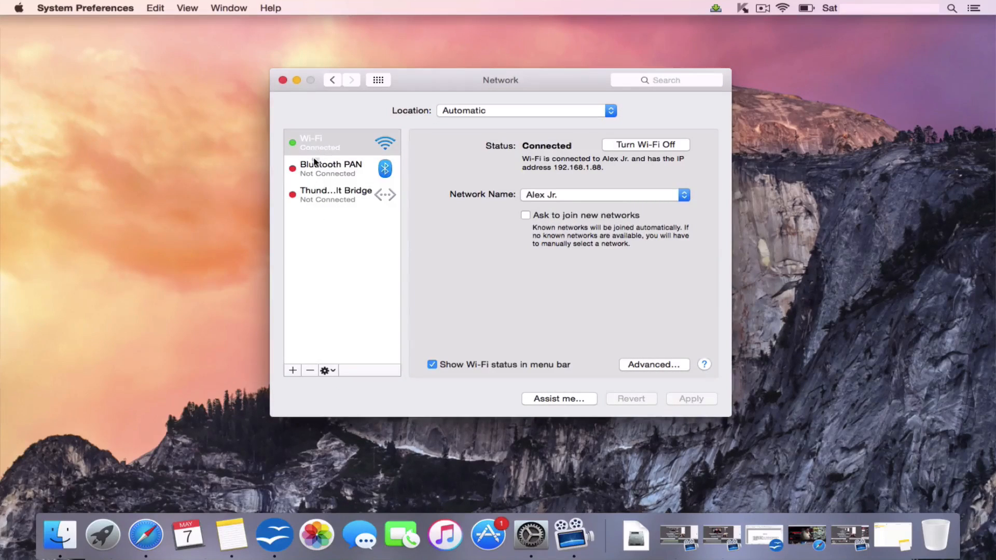
{"action": "mouse_move", "coordinate": [357, 159]}
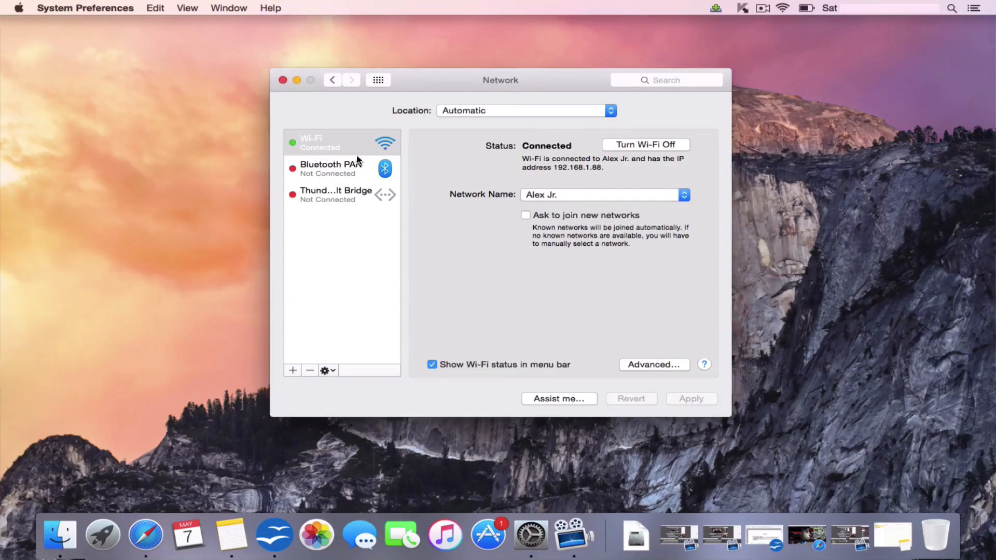
{"action": "left_click", "coordinate": [341, 142]}
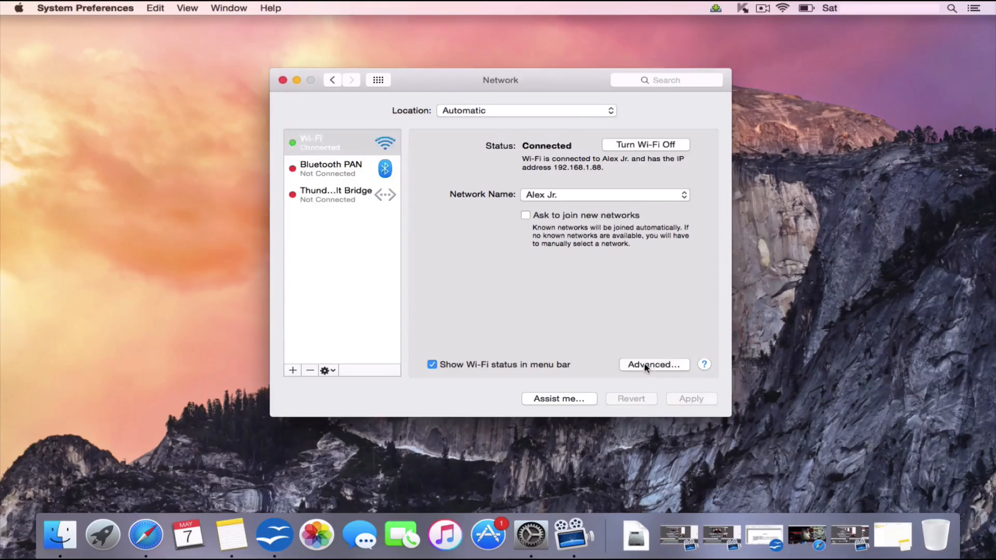
Step: In Advanced > DNS, remove the existing servers so only 192.168.1.254 remains
{"action": "left_click", "coordinate": [653, 364]}
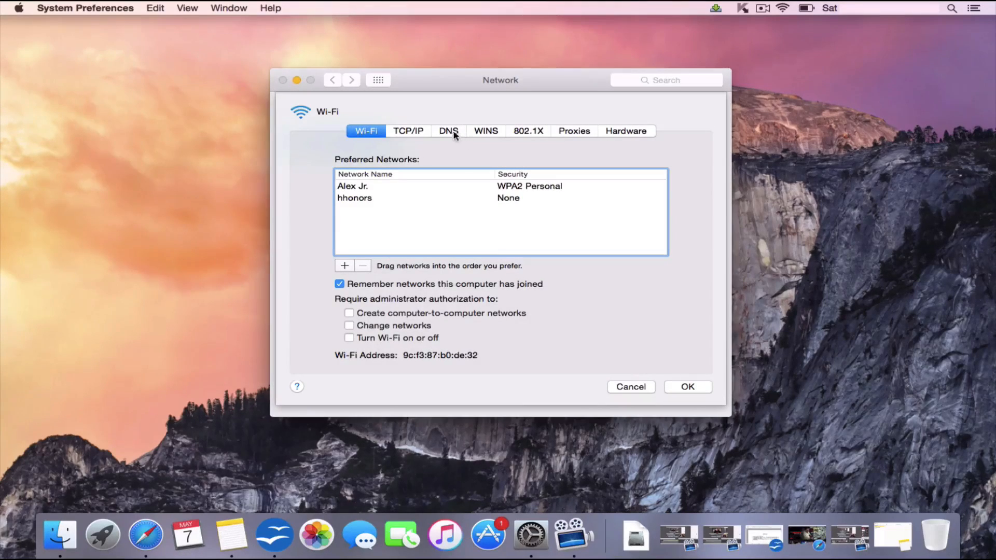
{"action": "left_click", "coordinate": [447, 131]}
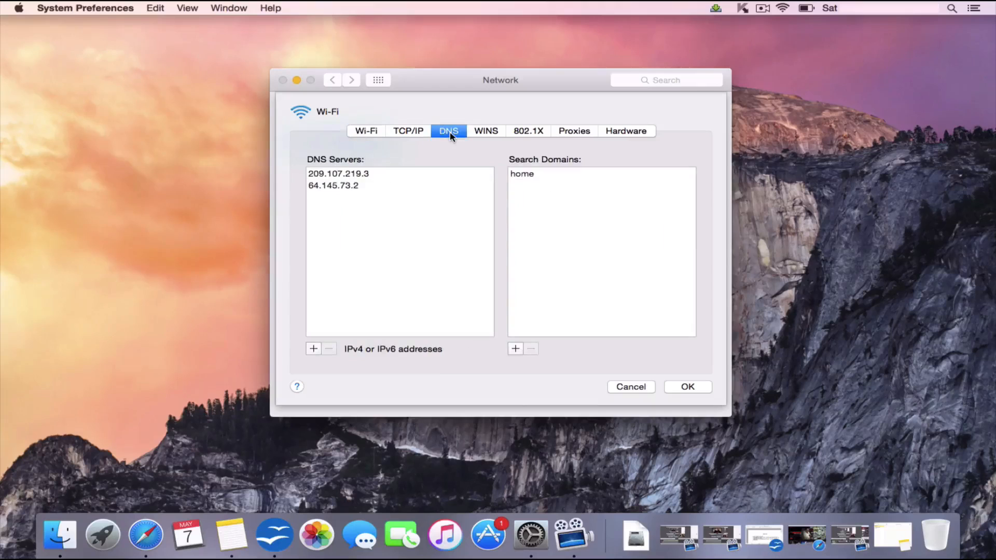
{"action": "mouse_move", "coordinate": [328, 344]}
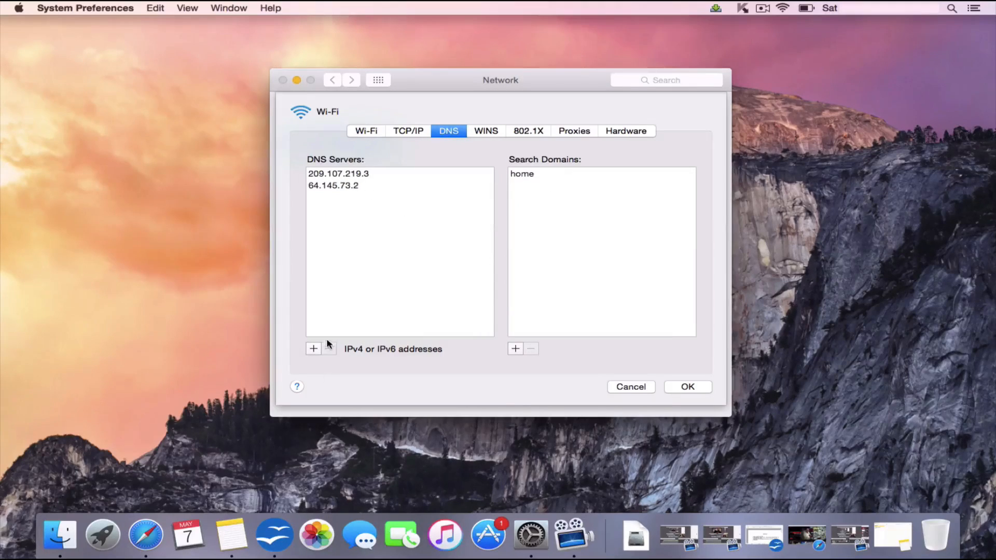
{"action": "left_click", "coordinate": [338, 173]}
{"action": "type", "text": "192.168.1.254"}
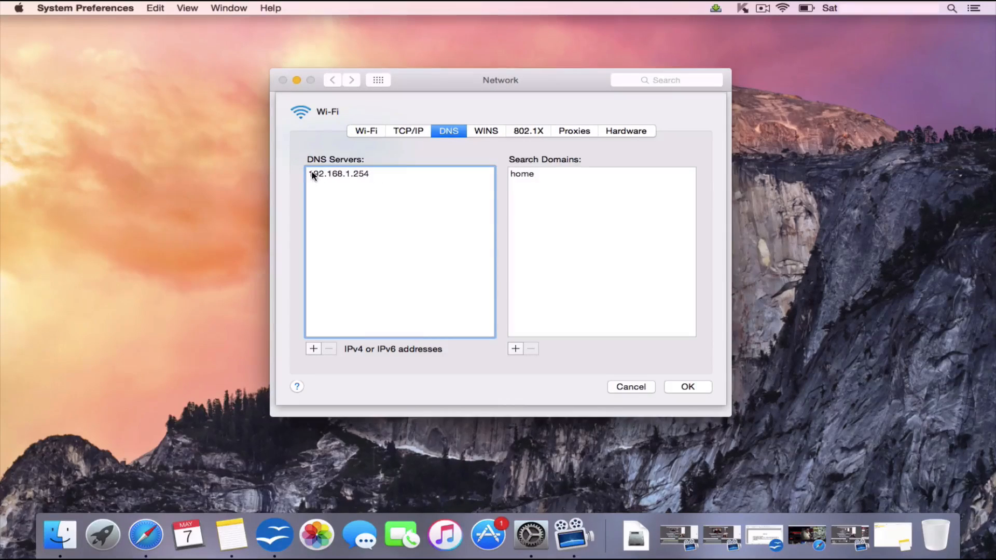
{"action": "mouse_move", "coordinate": [340, 202]}
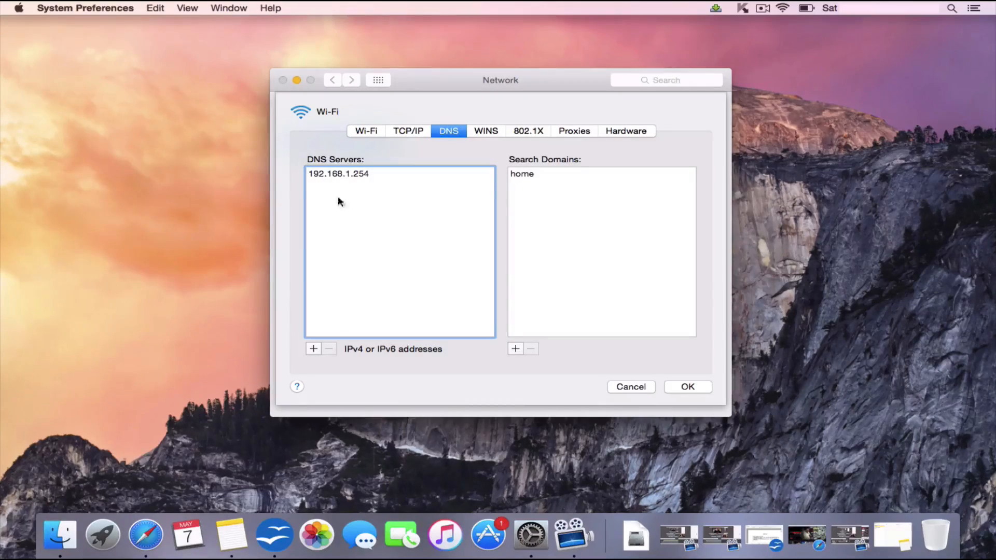
Step: Jot the DNS address 192.168.1.254 into a new blank note in Notes
{"action": "left_click", "coordinate": [240, 532]}
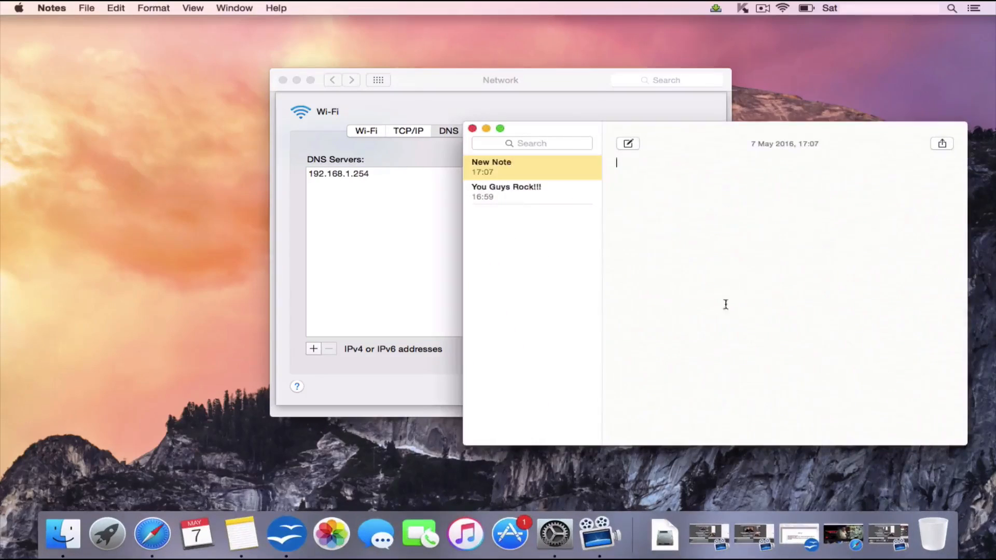
{"action": "type", "text": "192.16"}
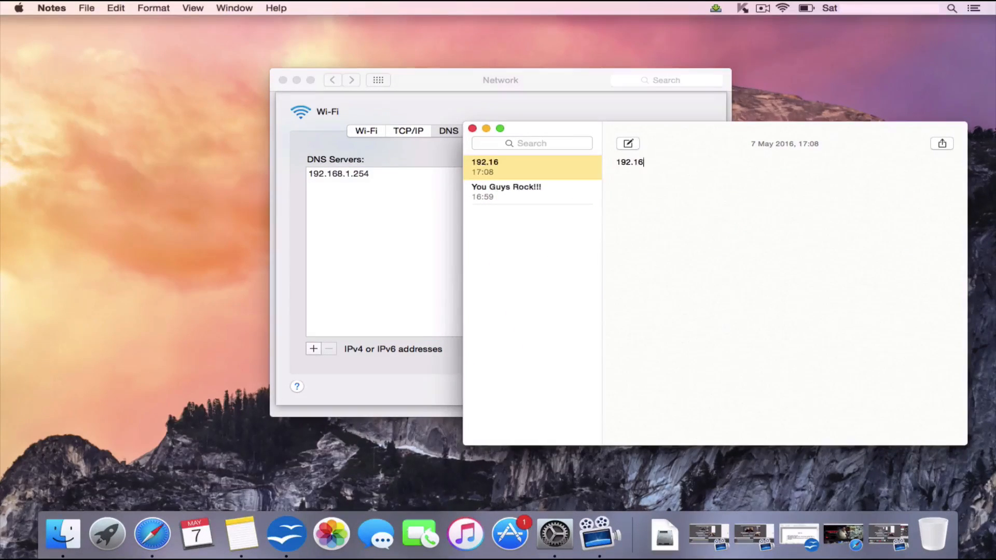
{"action": "type", "text": "8.1.2"}
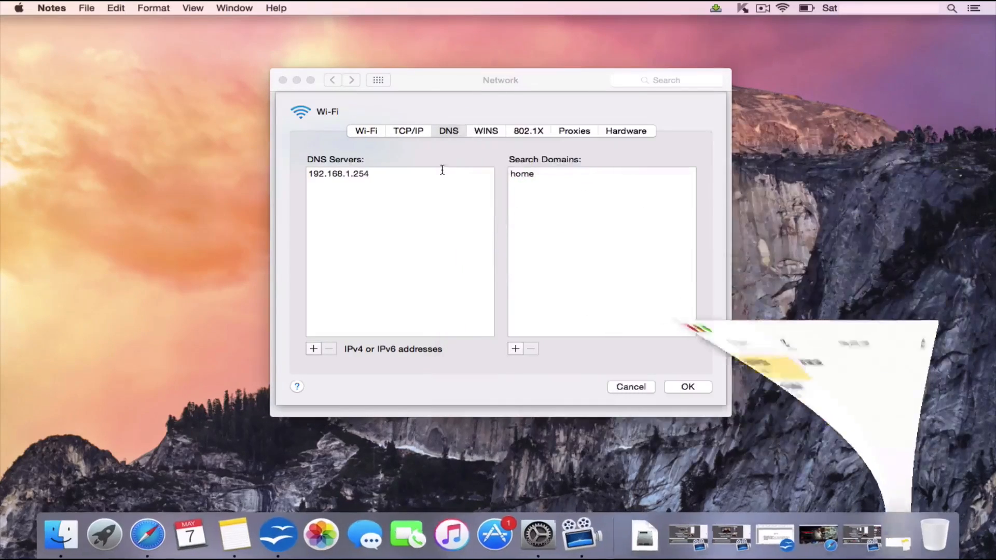
Step: Add DNS server 209.107.219.3 to the Wi-Fi DNS list
{"action": "left_click", "coordinate": [398, 254]}
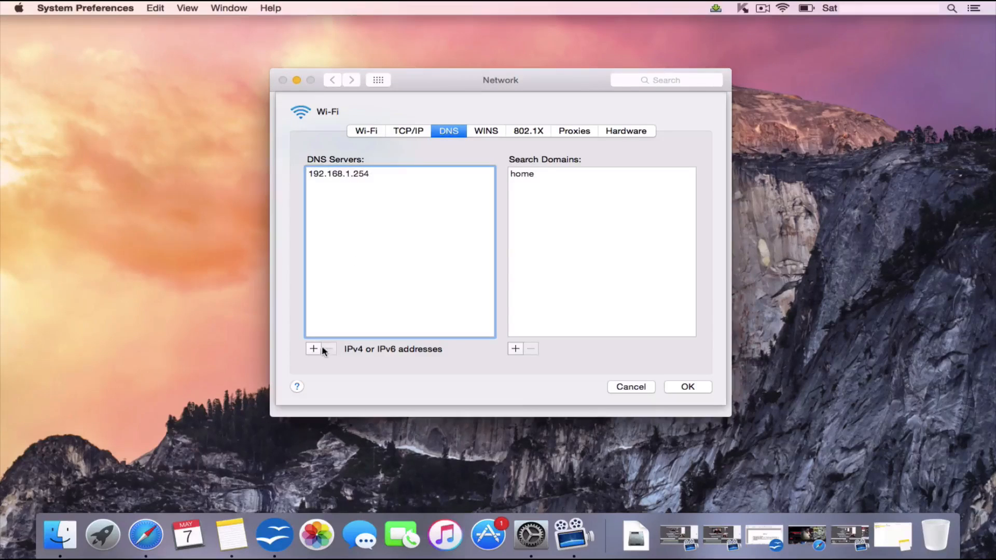
{"action": "mouse_move", "coordinate": [313, 349]}
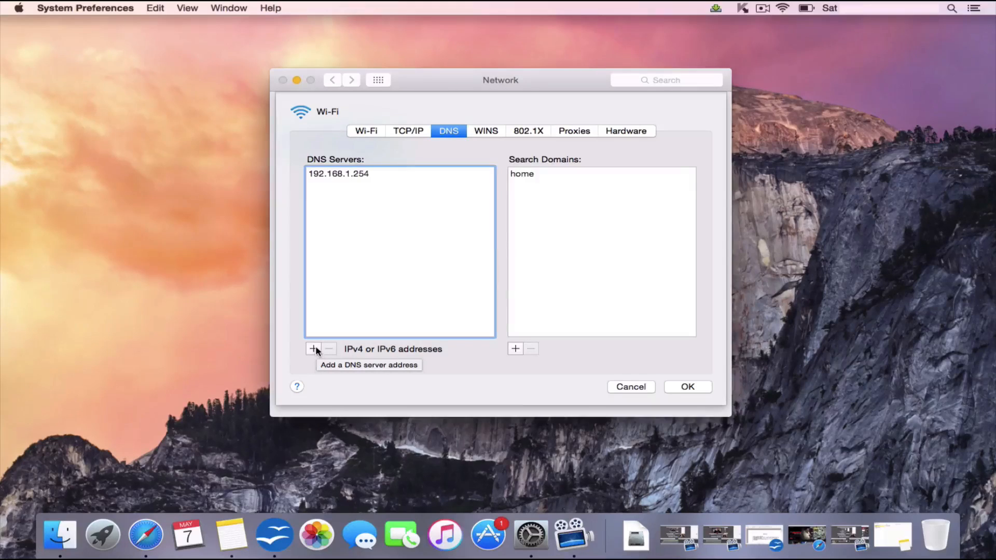
{"action": "left_click", "coordinate": [314, 349]}
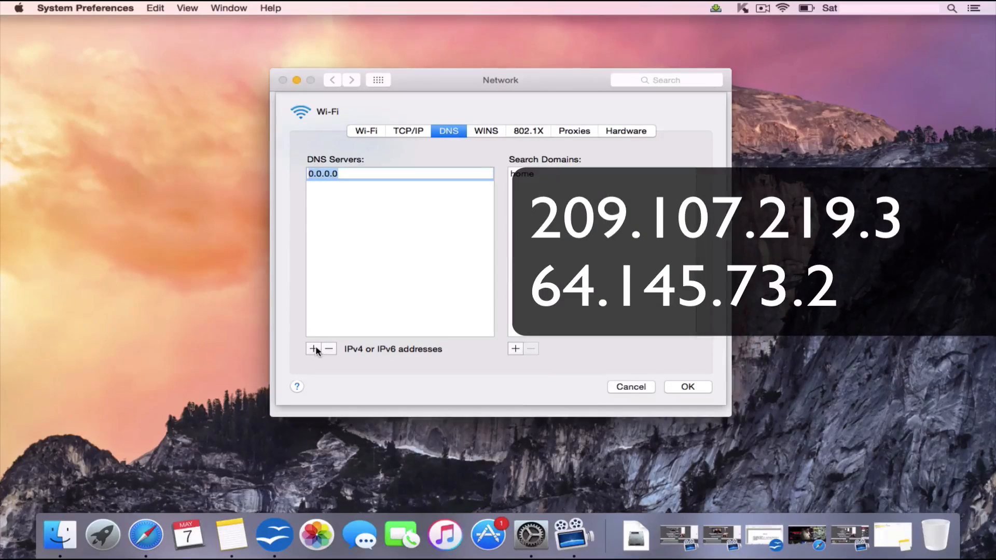
{"action": "type", "text": "209"}
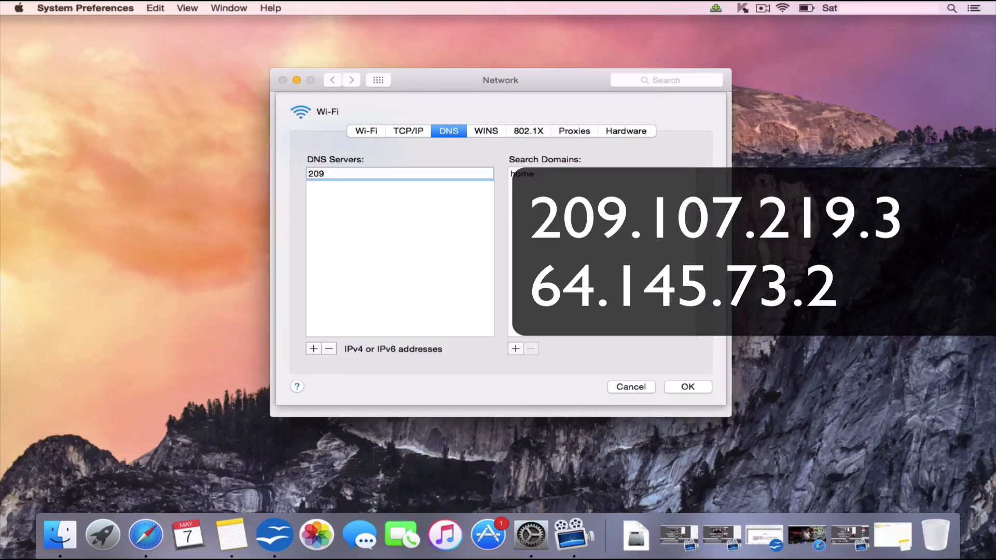
{"action": "type", "text": ".107"}
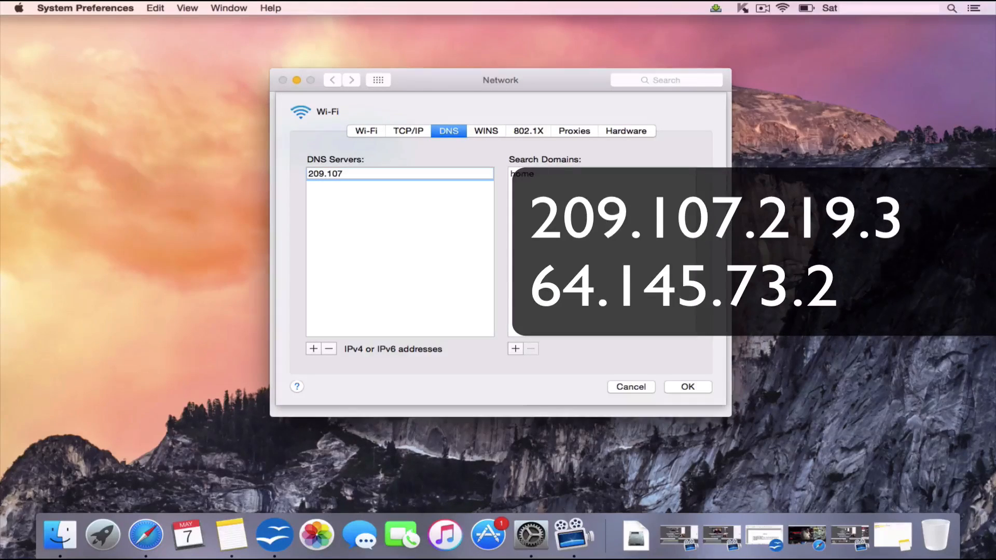
{"action": "type", "text": ".219"}
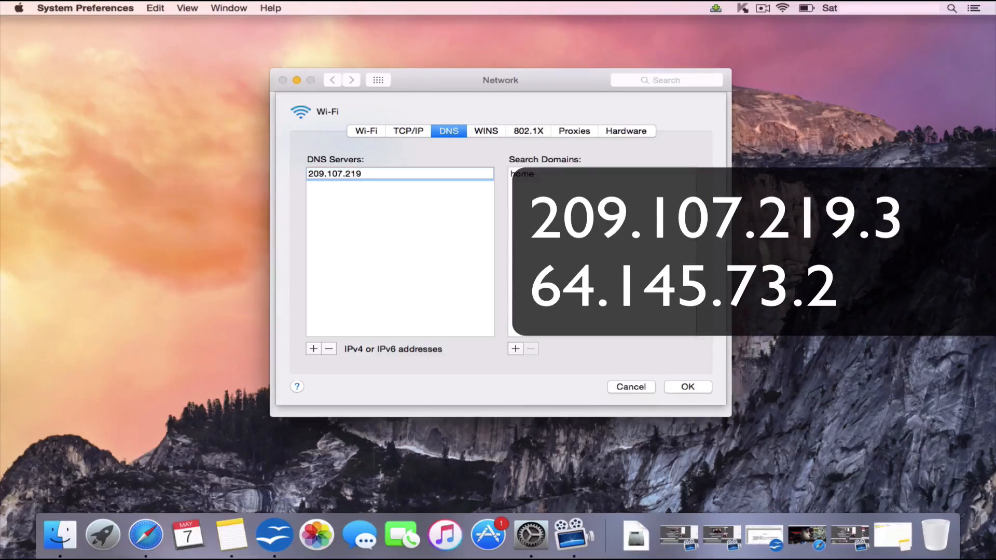
{"action": "type", "text": ".3"}
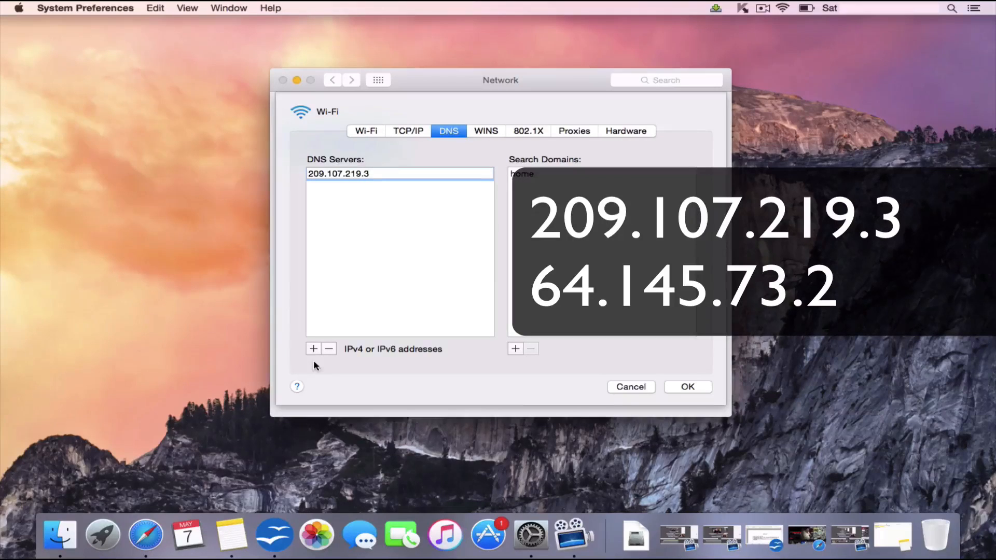
Step: Add a second DNS server, 64.145.73.2
{"action": "left_click", "coordinate": [313, 349]}
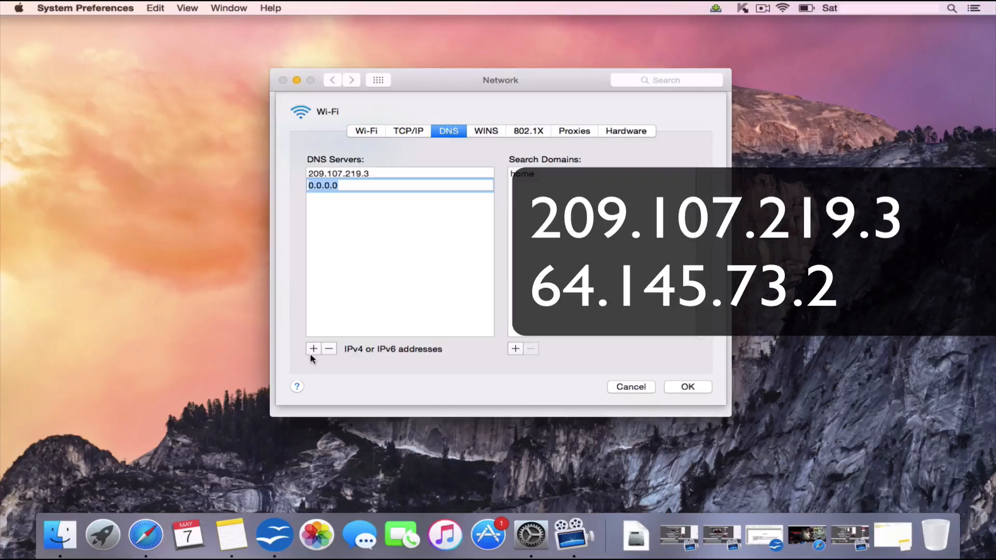
{"action": "type", "text": "64"}
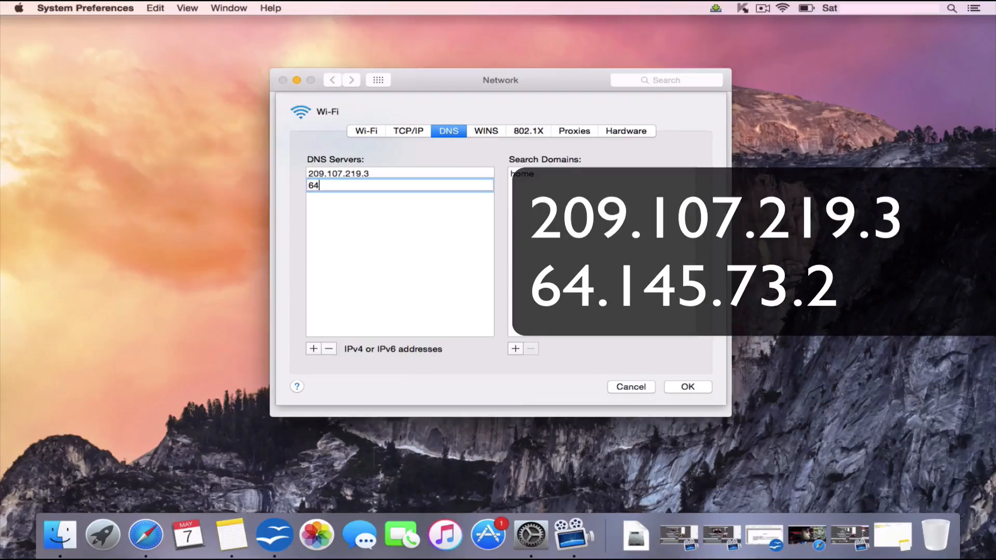
{"action": "type", "text": ".145"}
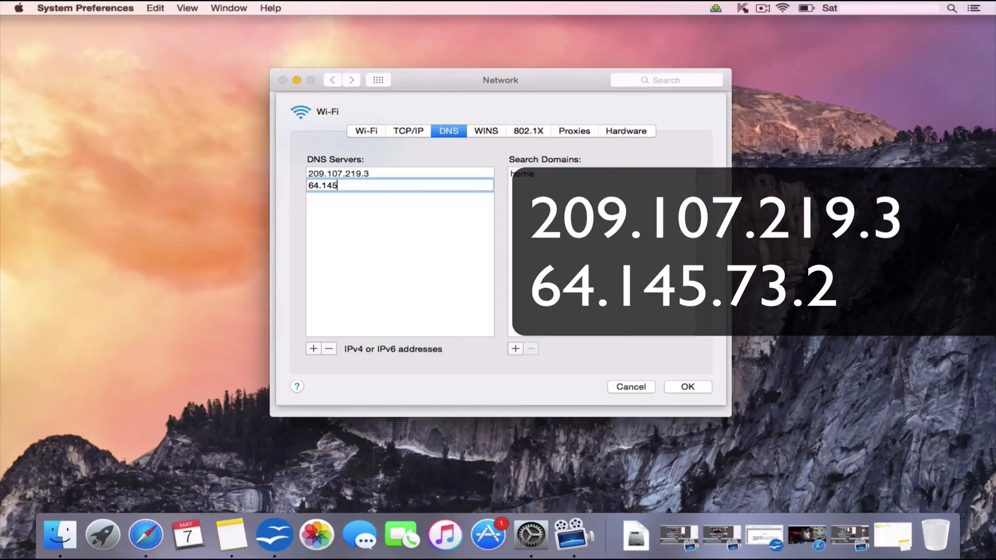
{"action": "type", "text": ".73.2"}
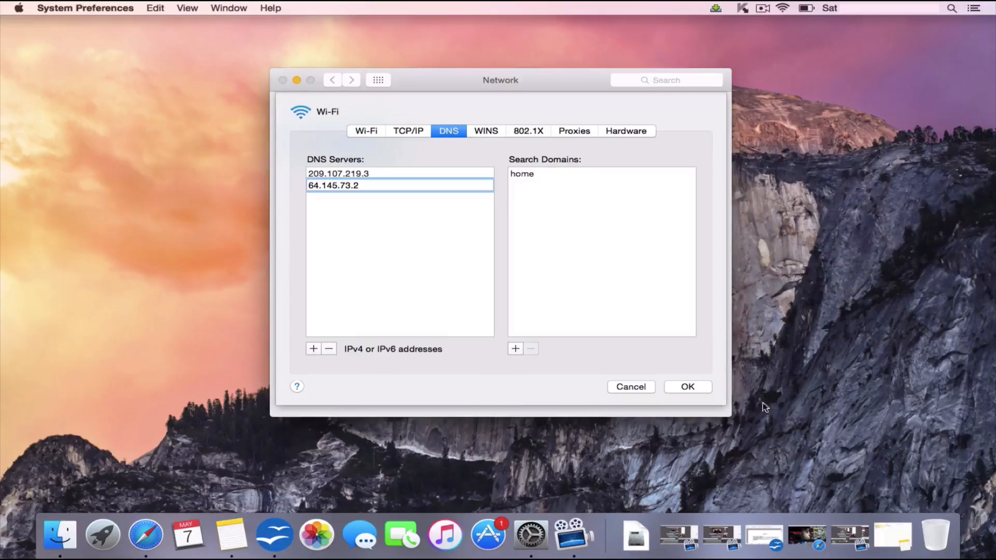
Step: Apply the new Wi-Fi DNS settings and close the Network window
{"action": "left_click", "coordinate": [687, 386]}
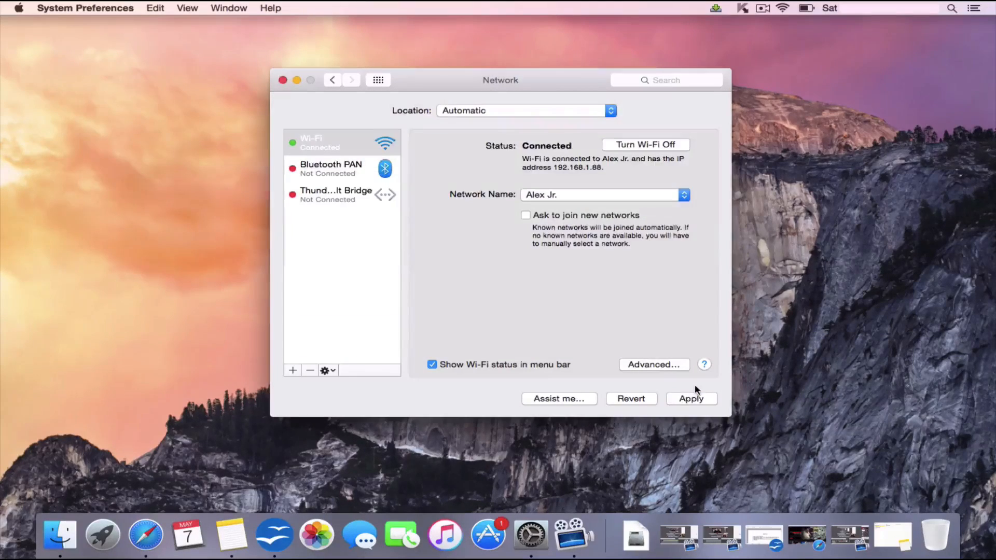
{"action": "left_click", "coordinate": [691, 398]}
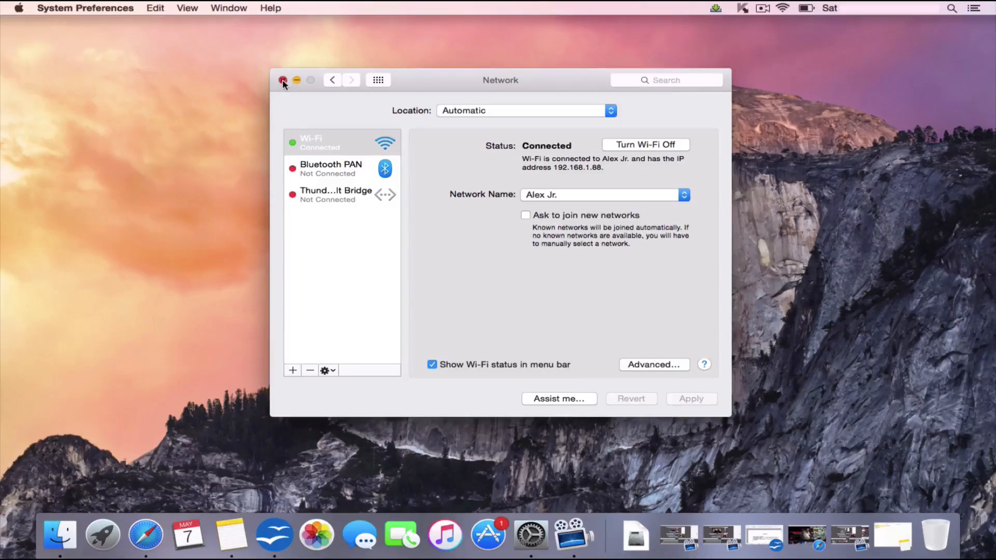
{"action": "left_click", "coordinate": [284, 80]}
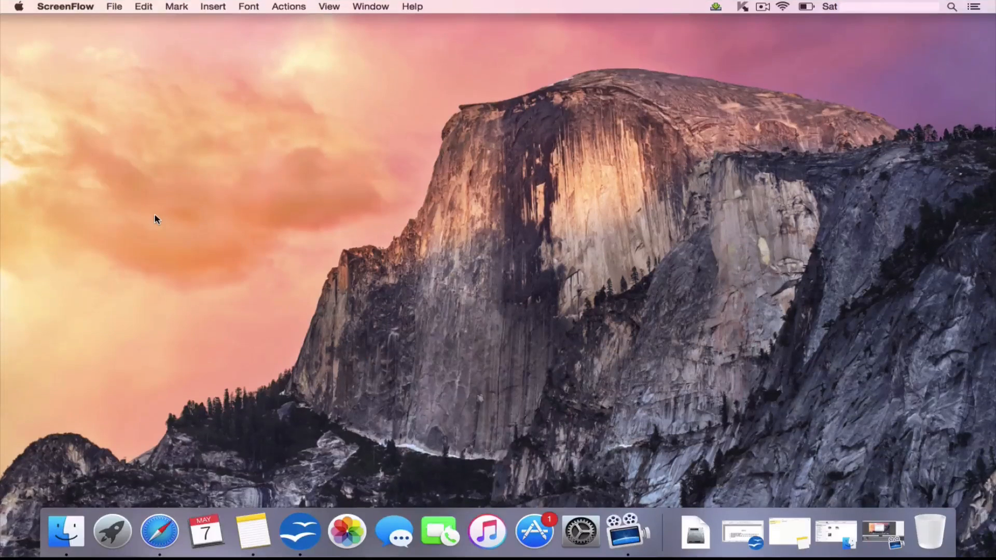
{"action": "mouse_move", "coordinate": [158, 501]}
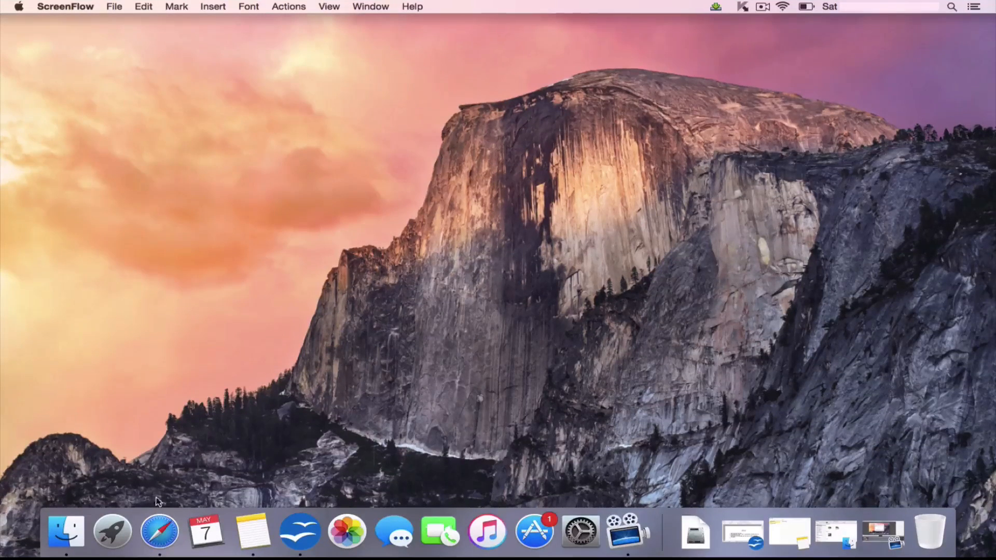
Step: Load overplay.net in Safari and start the Get Started Now signup flow
{"action": "left_click", "coordinate": [159, 532]}
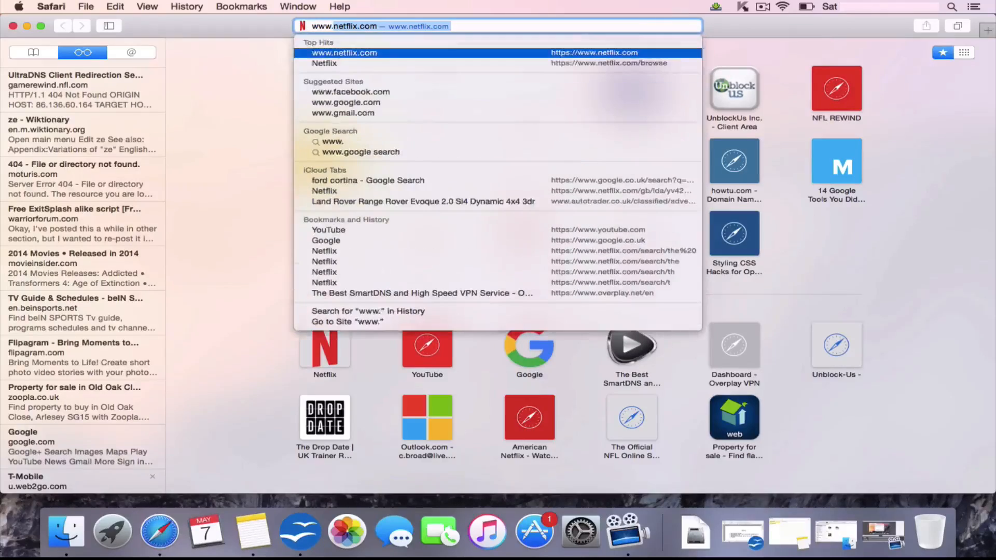
{"action": "type", "text": "www.over-"}
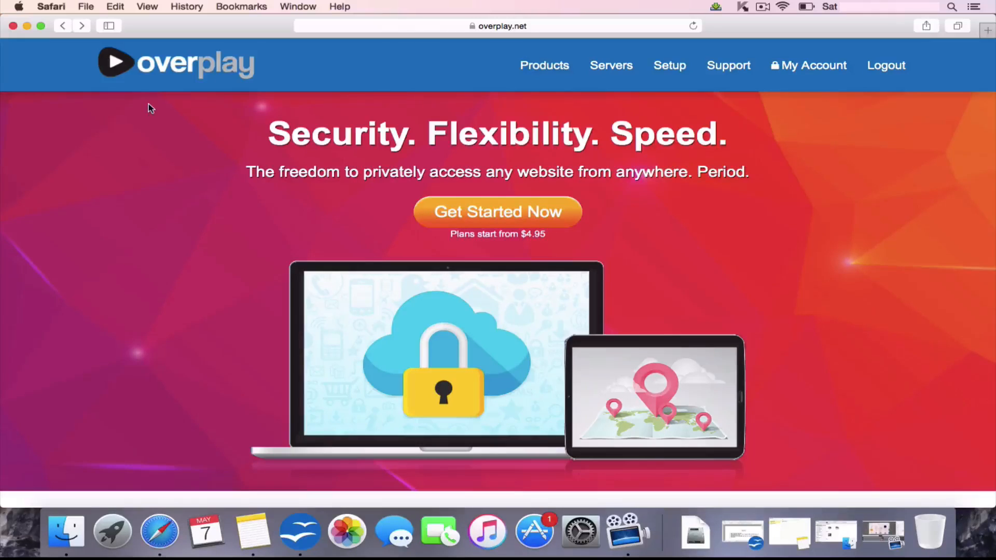
{"action": "mouse_move", "coordinate": [497, 211]}
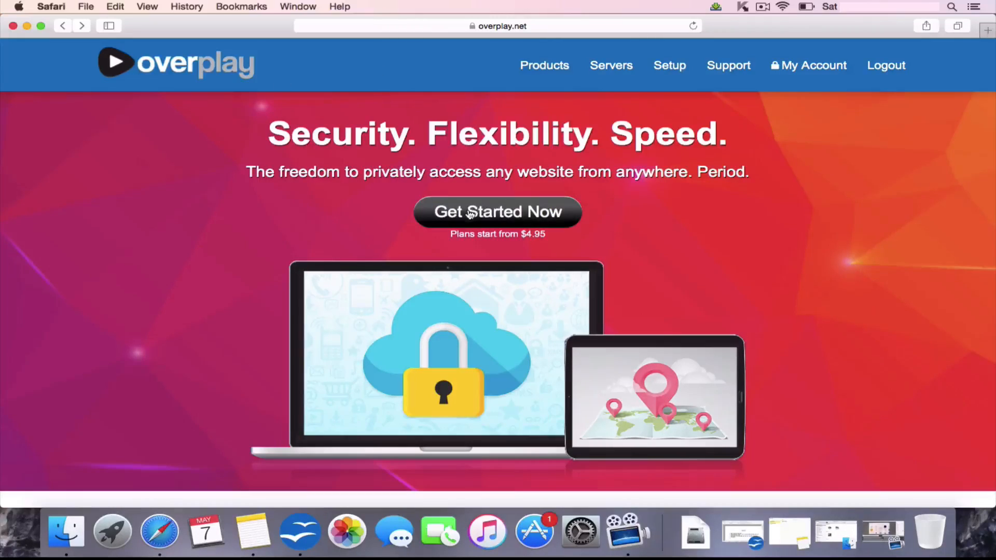
{"action": "left_click", "coordinate": [497, 212]}
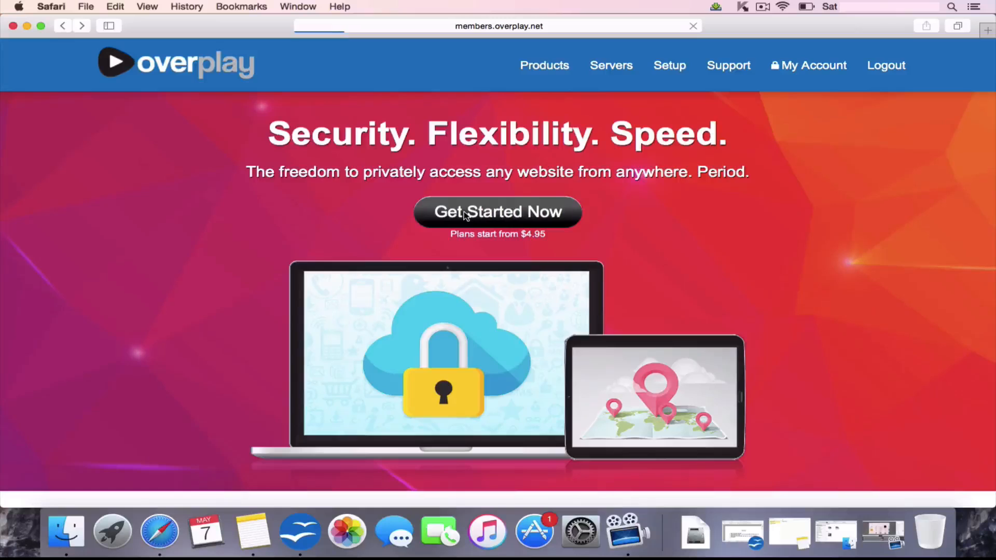
{"action": "left_click", "coordinate": [498, 211]}
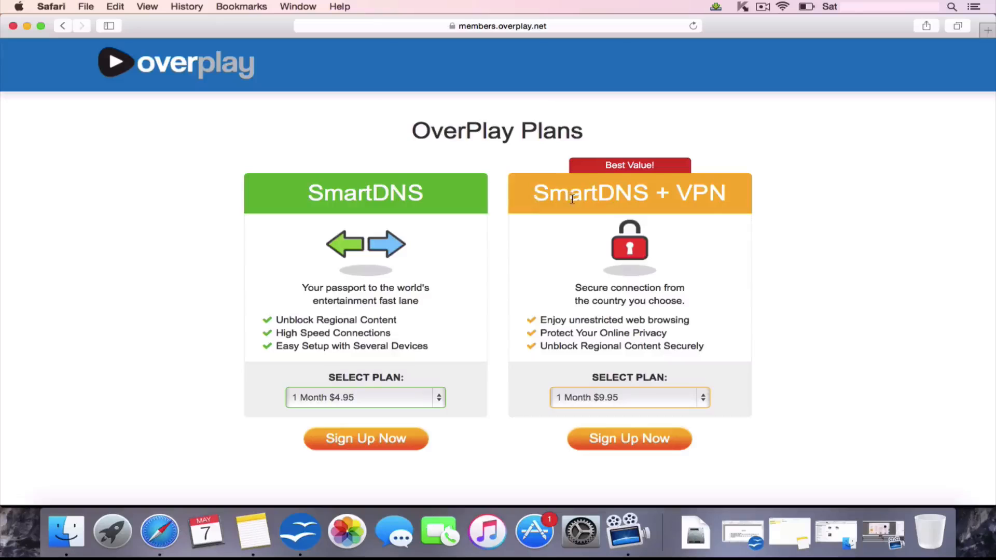
{"action": "mouse_move", "coordinate": [463, 379]}
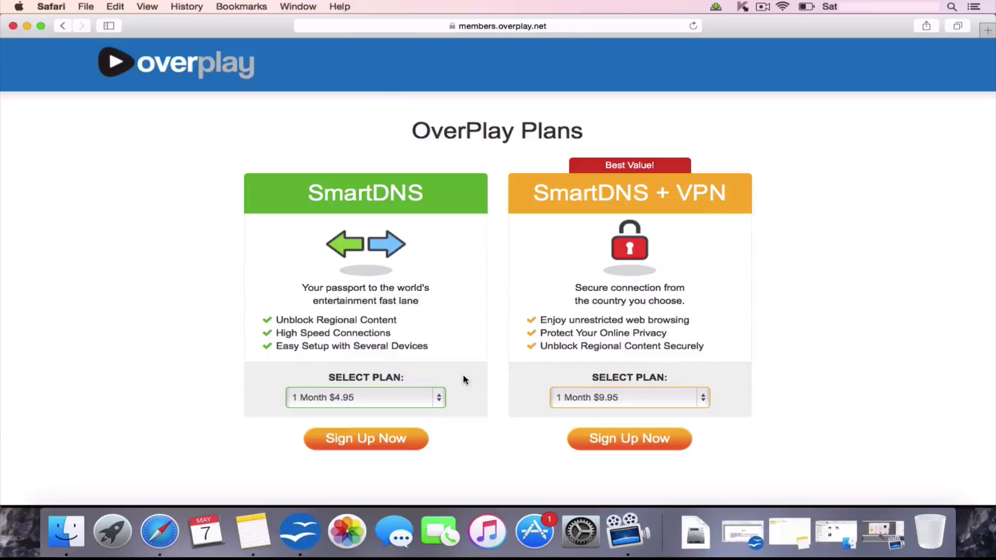
{"action": "scroll", "scroll_direction": "down", "scroll_amount": 3}
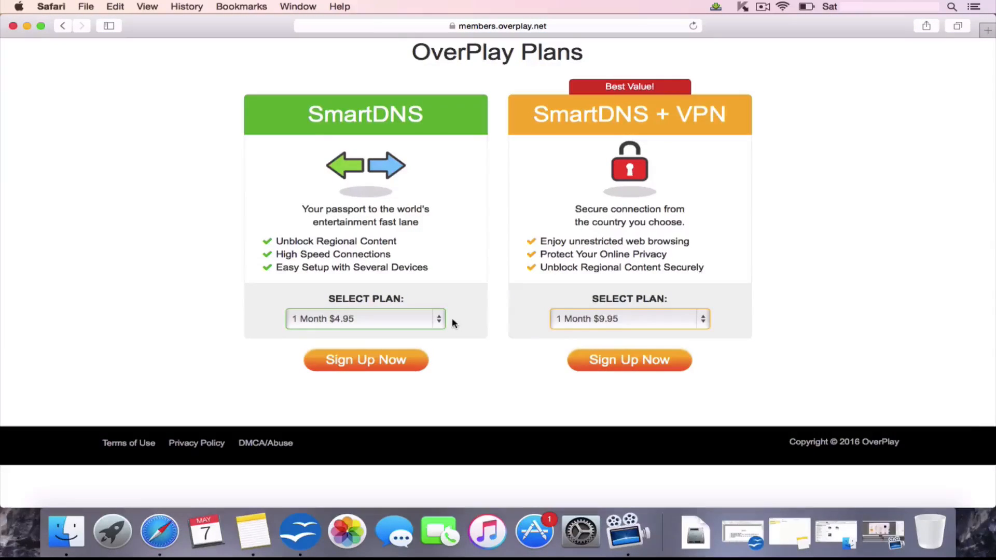
{"action": "mouse_move", "coordinate": [436, 319]}
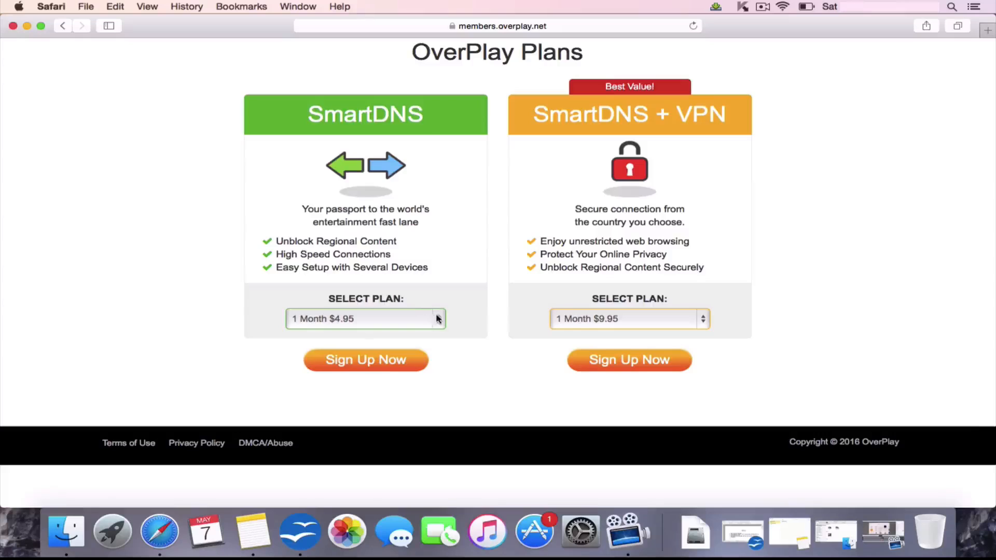
{"action": "left_click", "coordinate": [365, 318]}
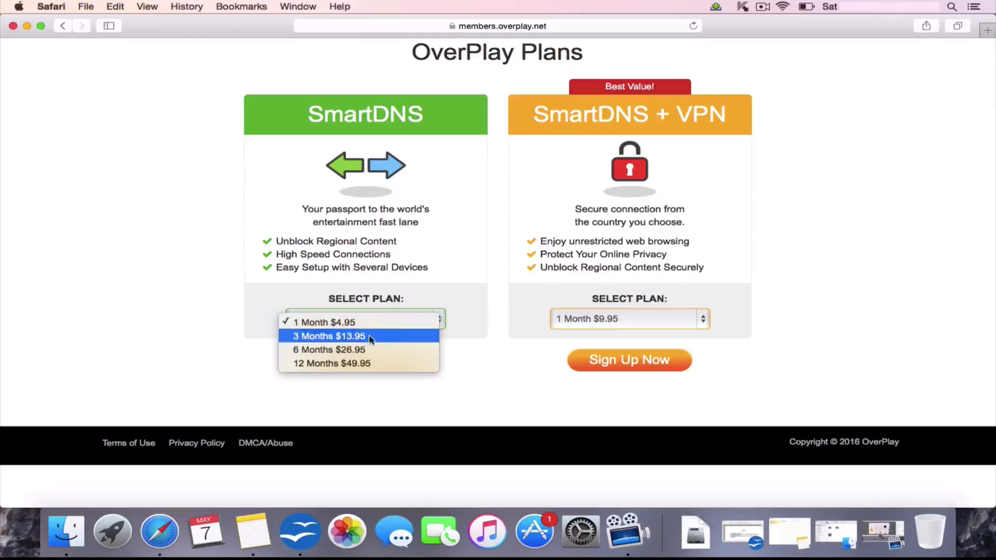
{"action": "mouse_move", "coordinate": [331, 341]}
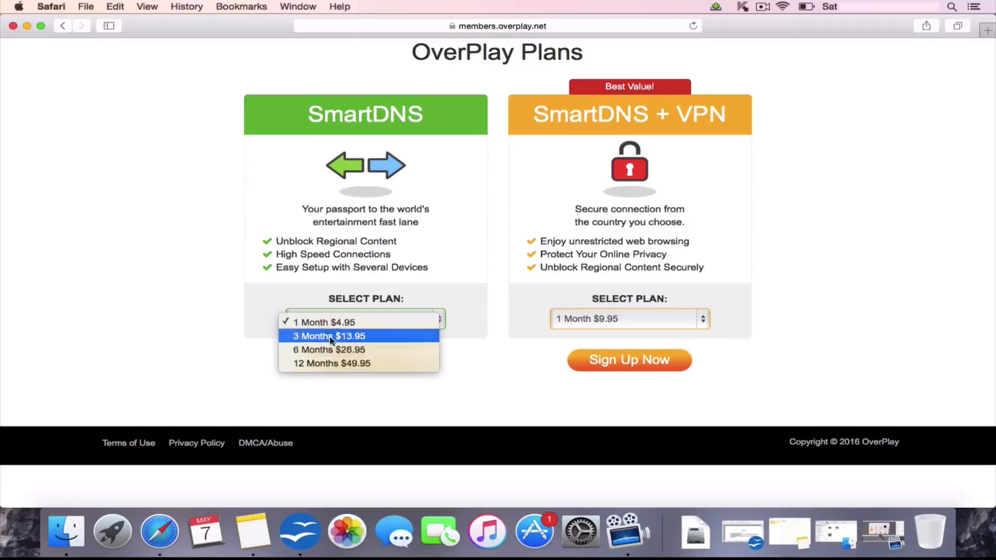
{"action": "left_click", "coordinate": [324, 322]}
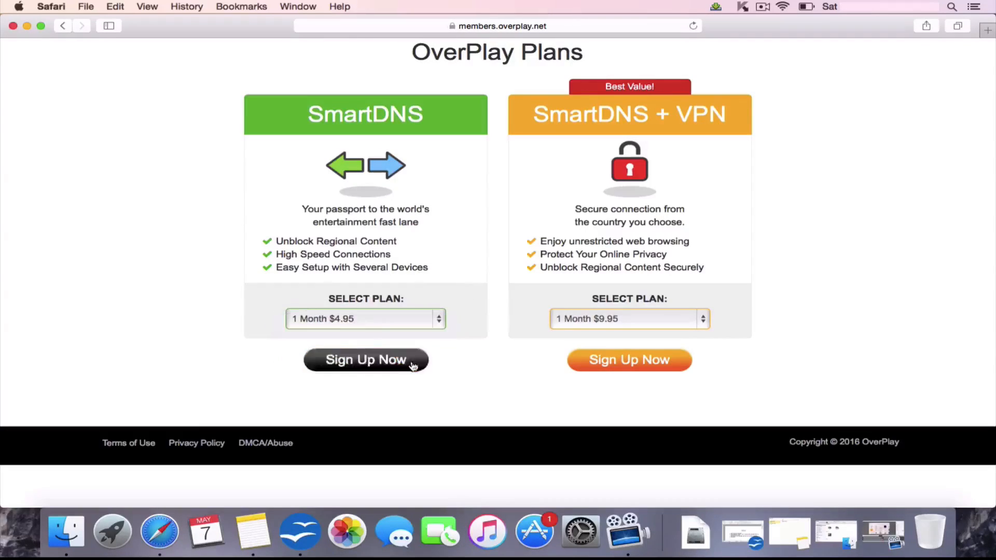
Step: Sign up for the one-month SmartDNS plan and begin the username 'Ch'
{"action": "left_click", "coordinate": [366, 360]}
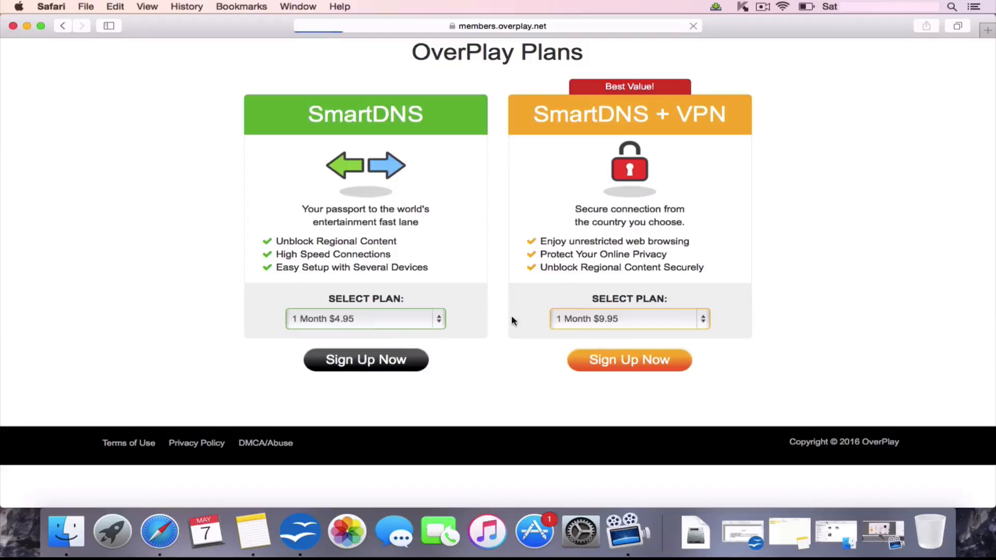
{"action": "left_click", "coordinate": [365, 360]}
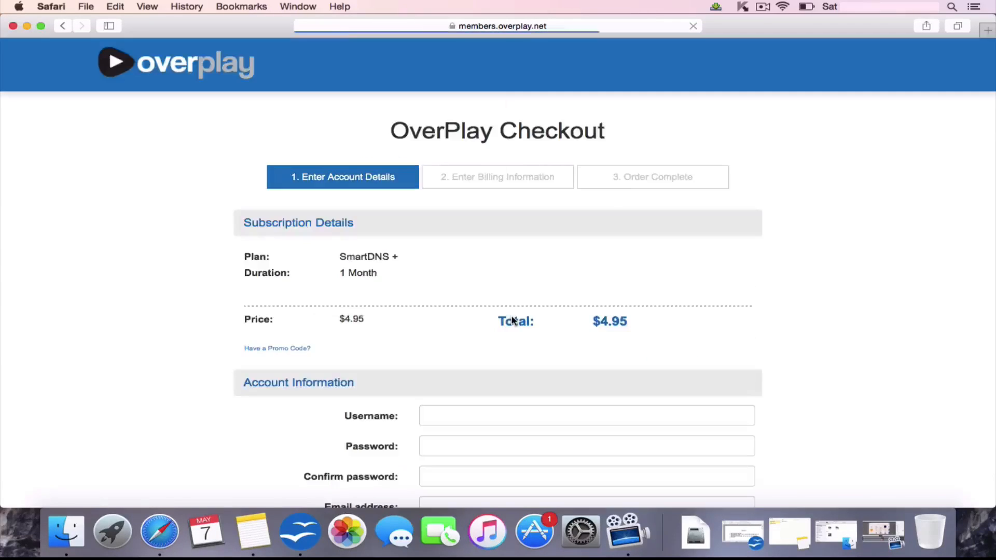
{"action": "scroll", "scroll_direction": "down", "scroll_amount": 3}
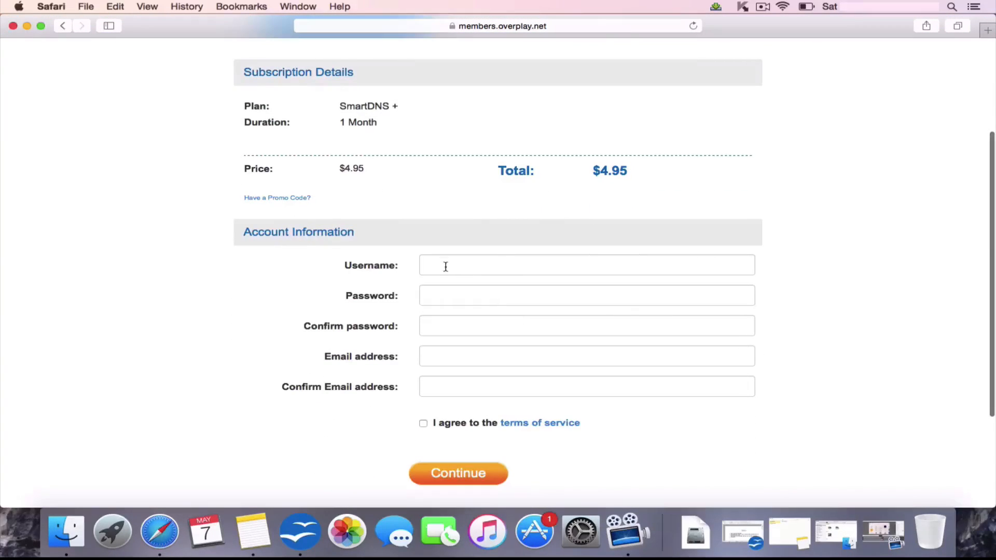
{"action": "type", "text": "Ch"}
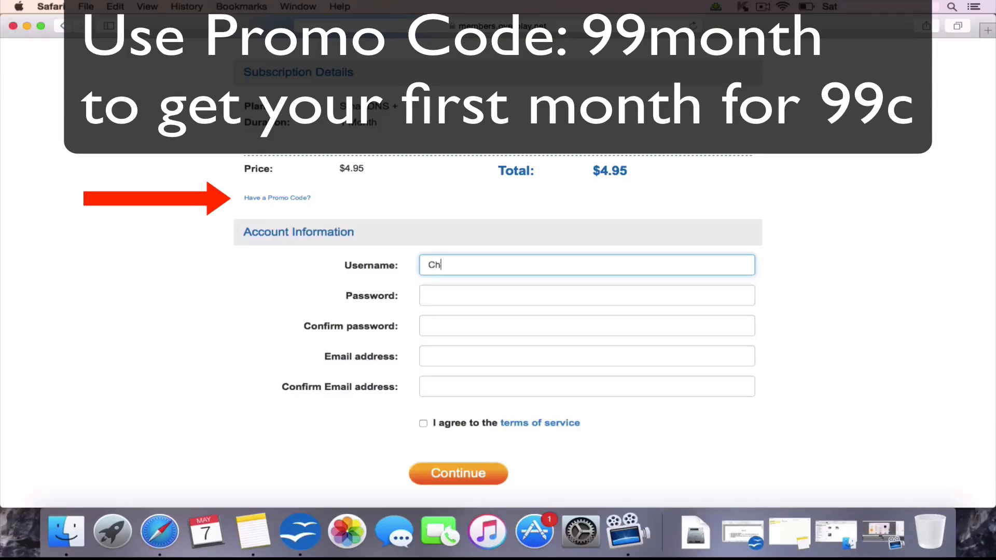
Step: Fill the password and confirm-password fields on the checkout page
{"action": "left_click", "coordinate": [586, 294]}
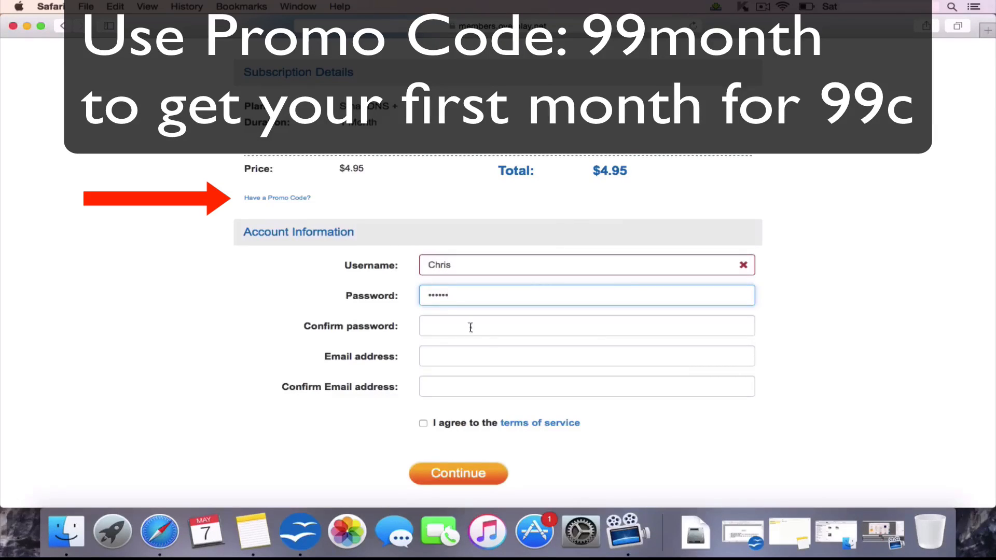
{"action": "left_click", "coordinate": [586, 326]}
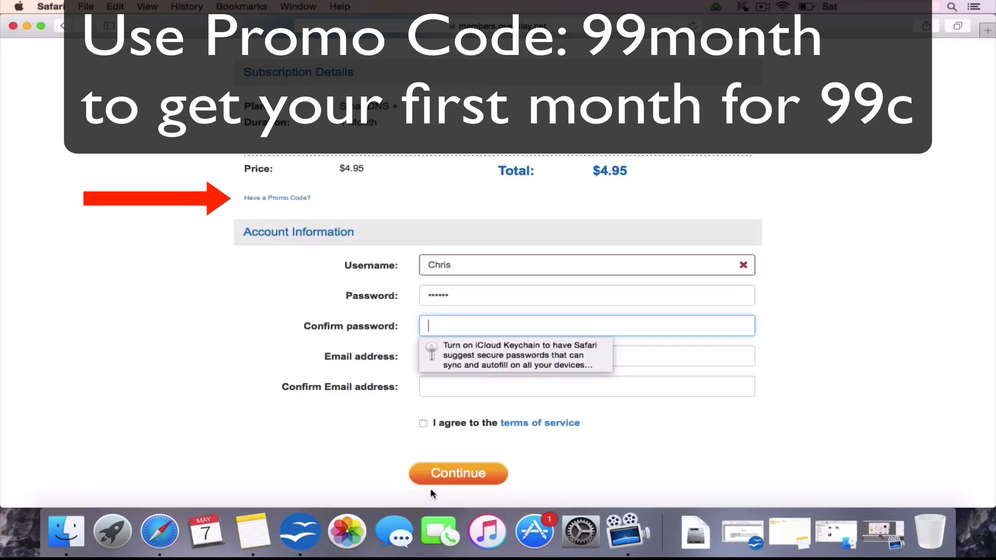
{"action": "scroll", "scroll_direction": "down", "scroll_amount": 3}
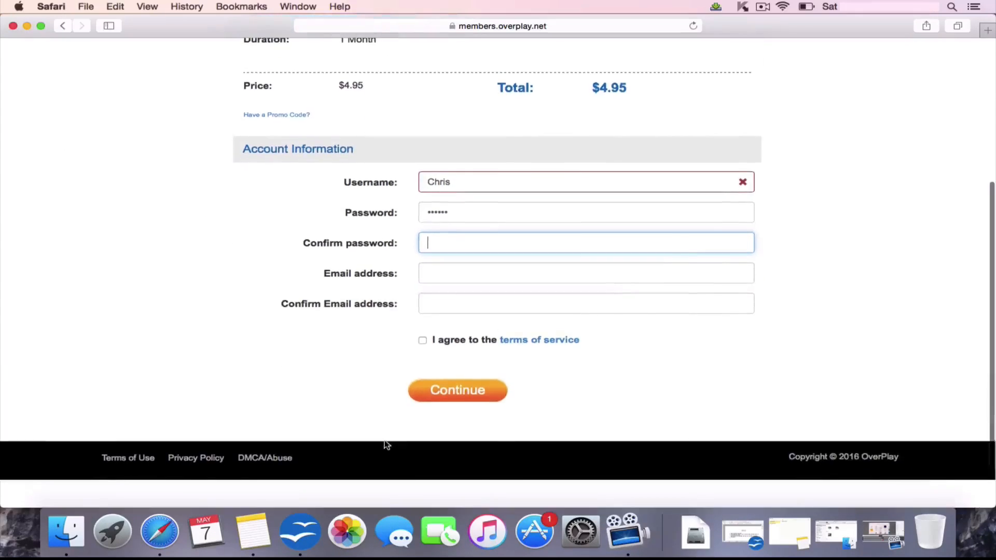
{"action": "scroll", "scroll_direction": "up", "scroll_amount": 3}
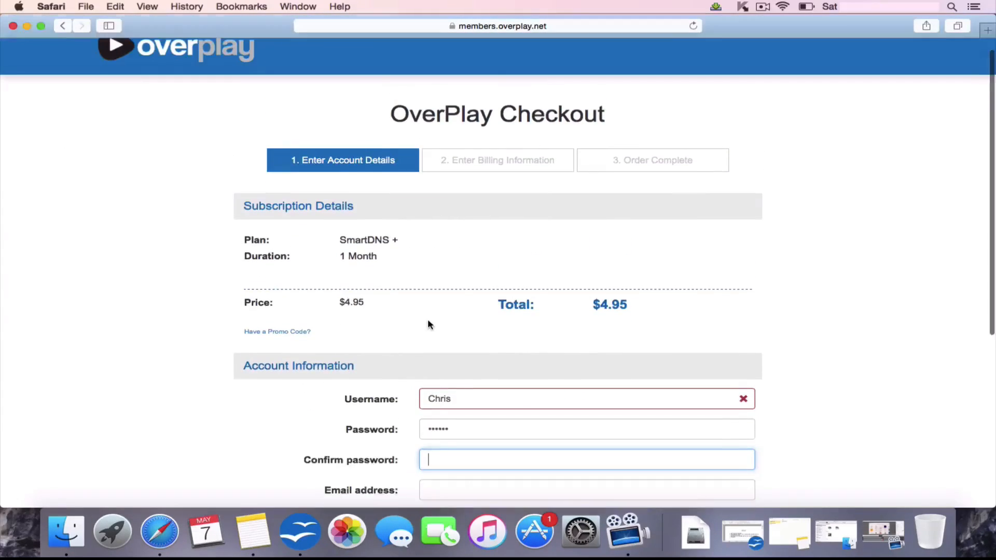
{"action": "scroll", "scroll_direction": "up", "scroll_amount": 3}
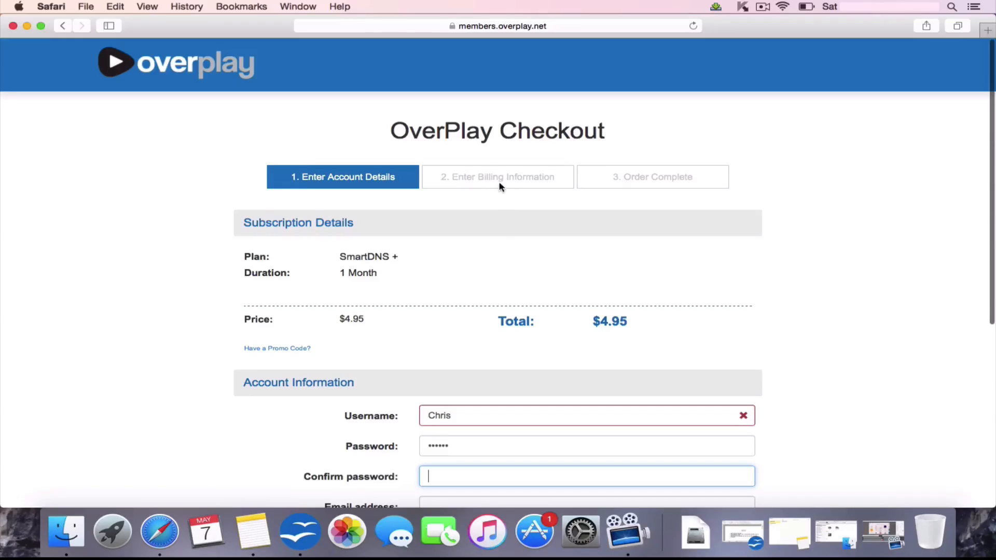
{"action": "mouse_move", "coordinate": [642, 177]}
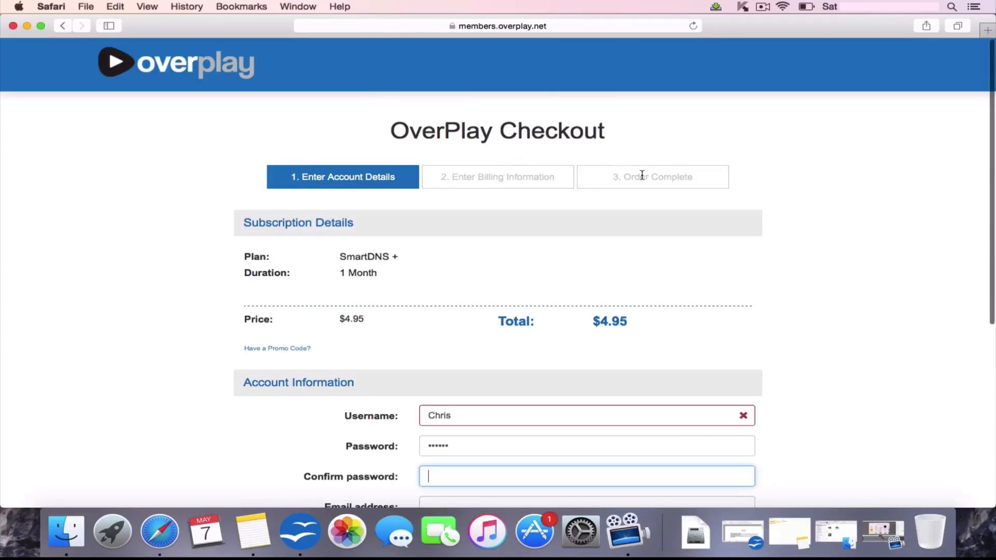
{"action": "mouse_move", "coordinate": [190, 70]}
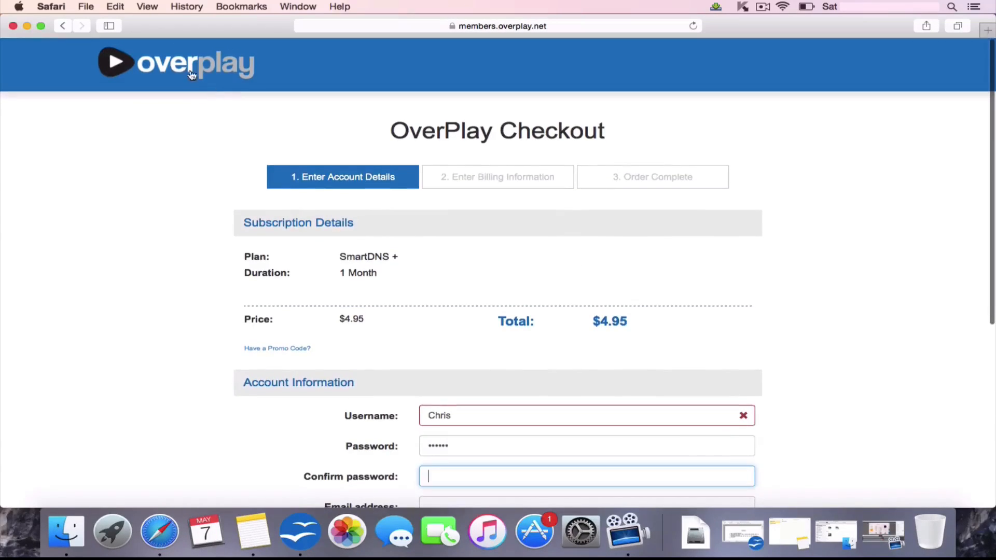
Step: Go to My Account on the Overplay members site and show the SmartDNS settings
{"action": "left_click", "coordinate": [176, 63]}
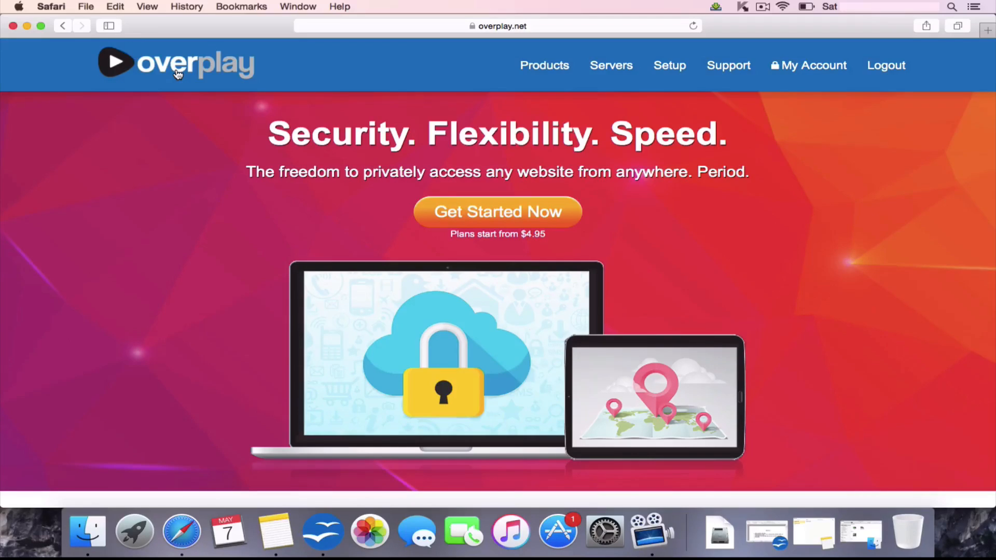
{"action": "left_click", "coordinate": [670, 64]}
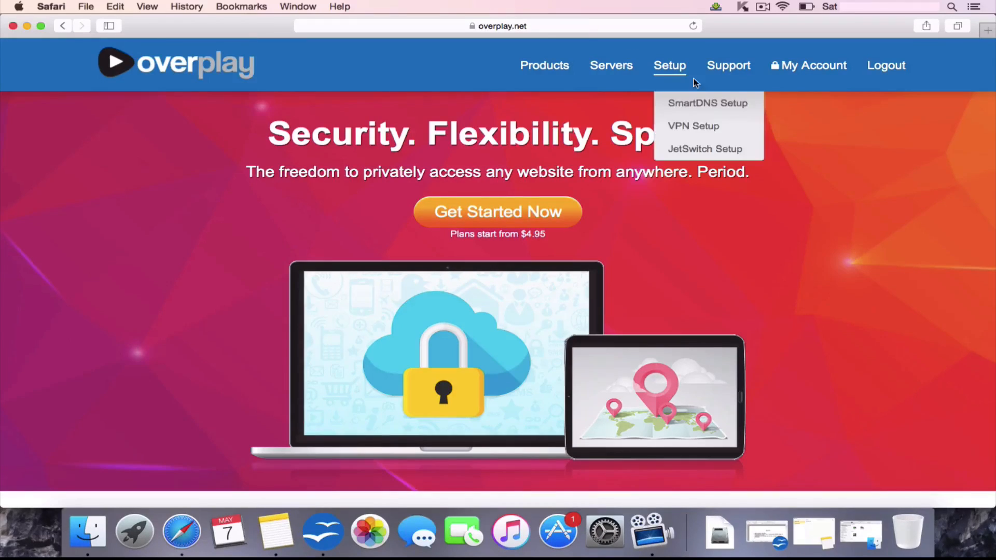
{"action": "mouse_move", "coordinate": [809, 65]}
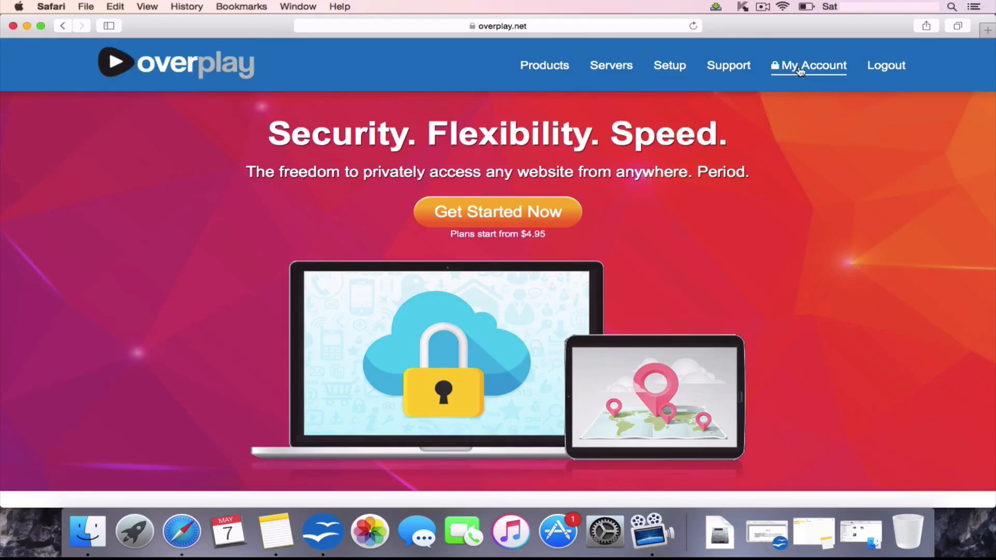
{"action": "left_click", "coordinate": [813, 64]}
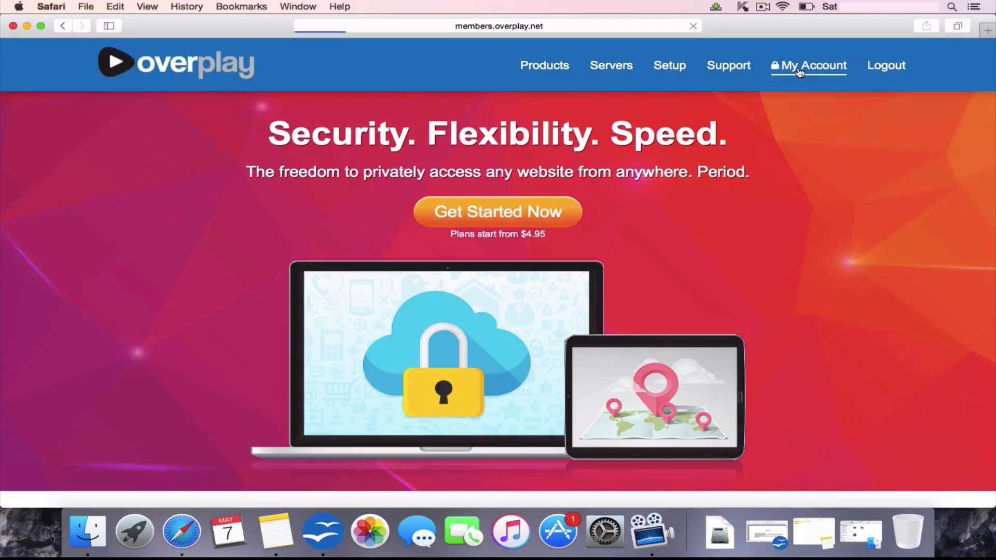
{"action": "left_click", "coordinate": [813, 65]}
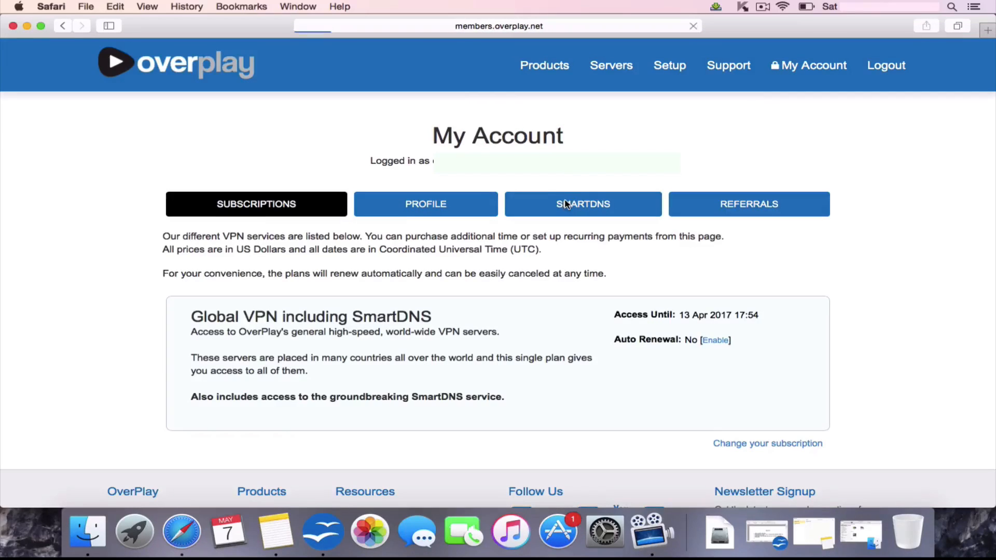
{"action": "left_click", "coordinate": [582, 204]}
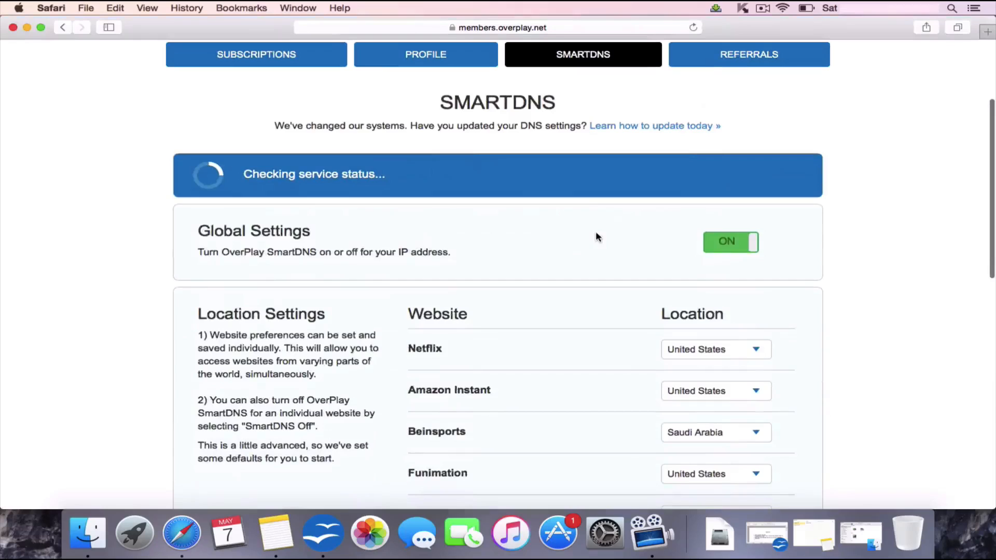
{"action": "mouse_move", "coordinate": [311, 239]}
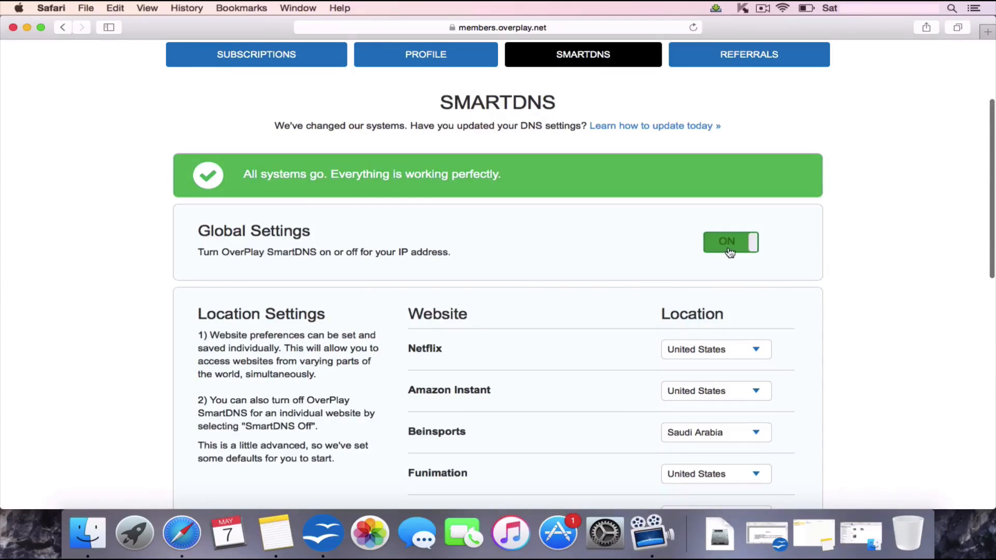
Step: Confirm SmartDNS is on and keep Netflix's location set to United States
{"action": "scroll", "scroll_direction": "down", "scroll_amount": 3}
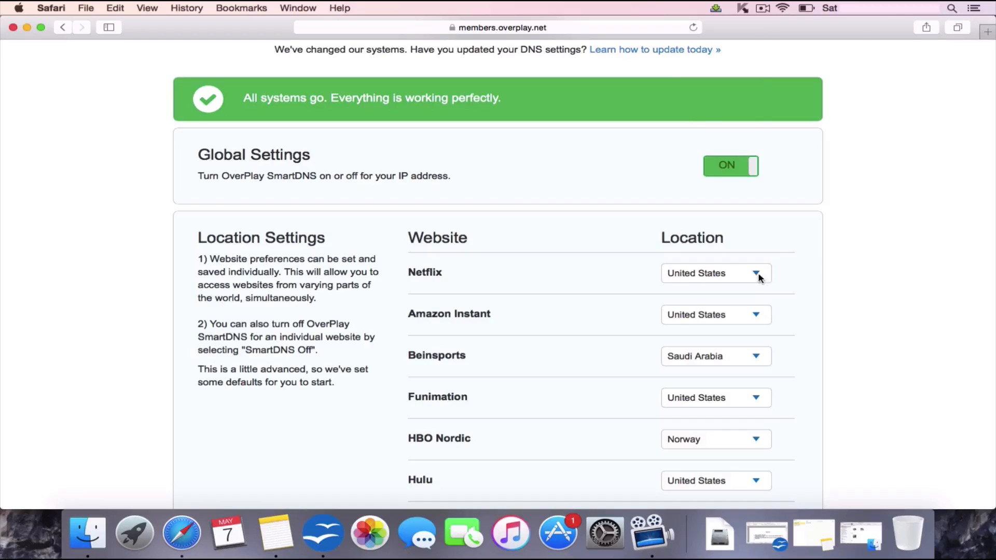
{"action": "left_click", "coordinate": [756, 273]}
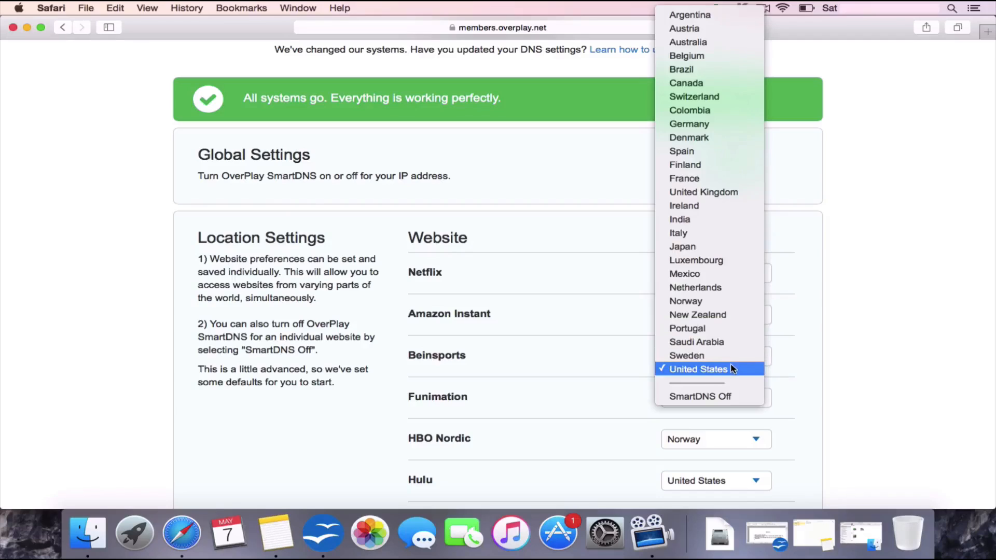
{"action": "left_click", "coordinate": [699, 369]}
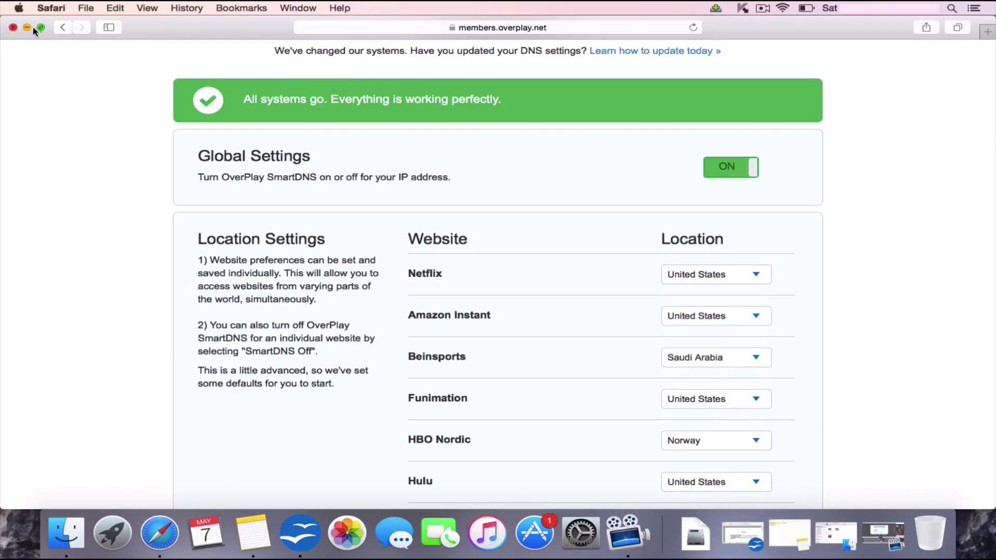
{"action": "left_click", "coordinate": [26, 28]}
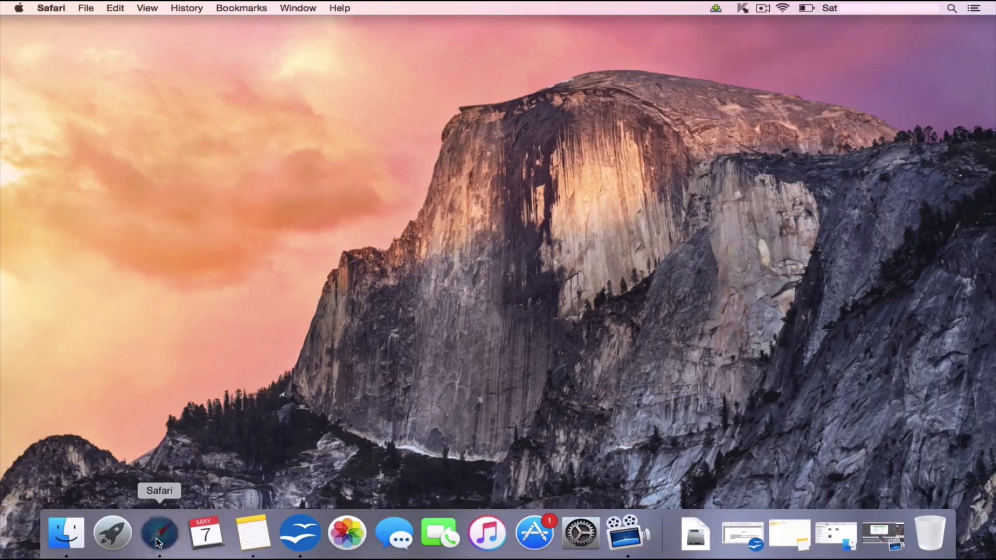
{"action": "left_click", "coordinate": [159, 532]}
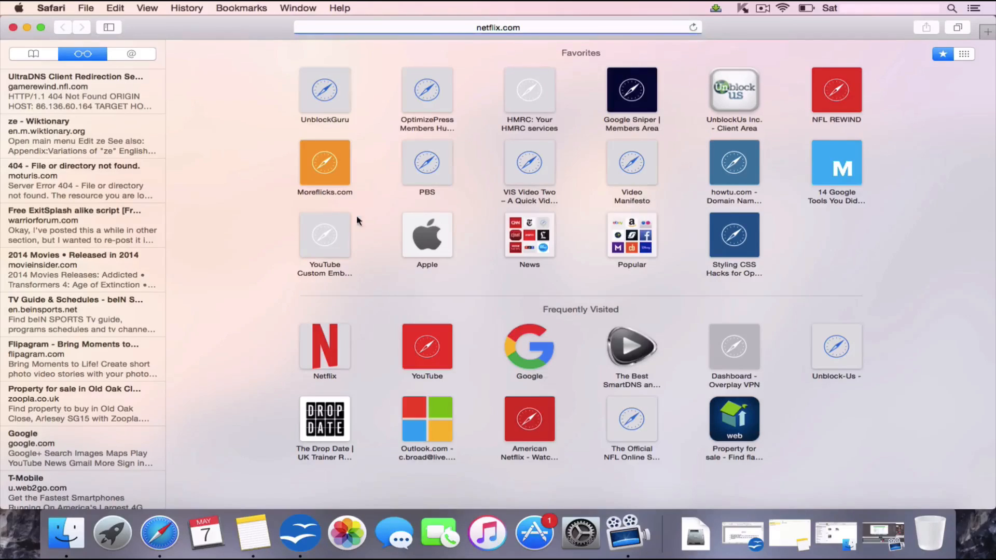
{"action": "left_click", "coordinate": [325, 349]}
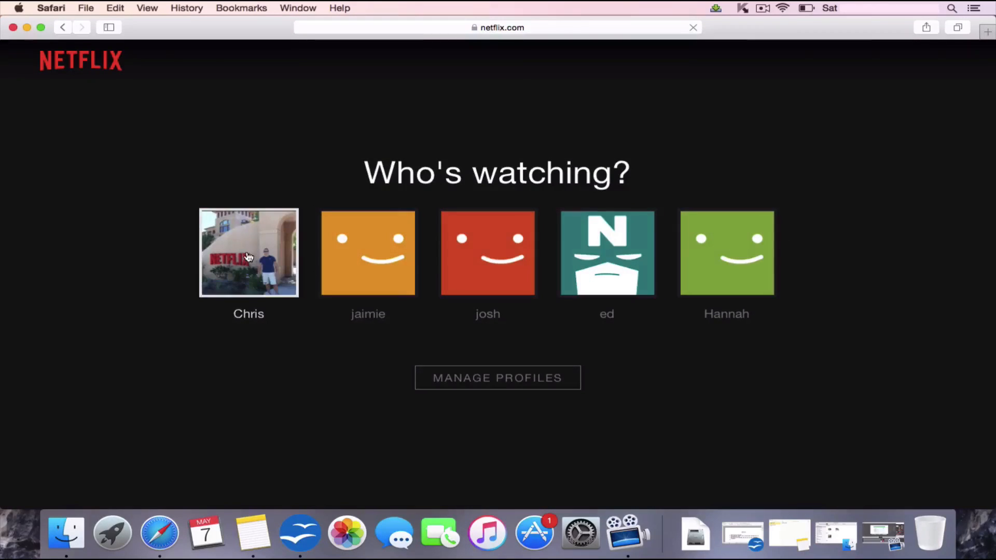
{"action": "left_click", "coordinate": [248, 252]}
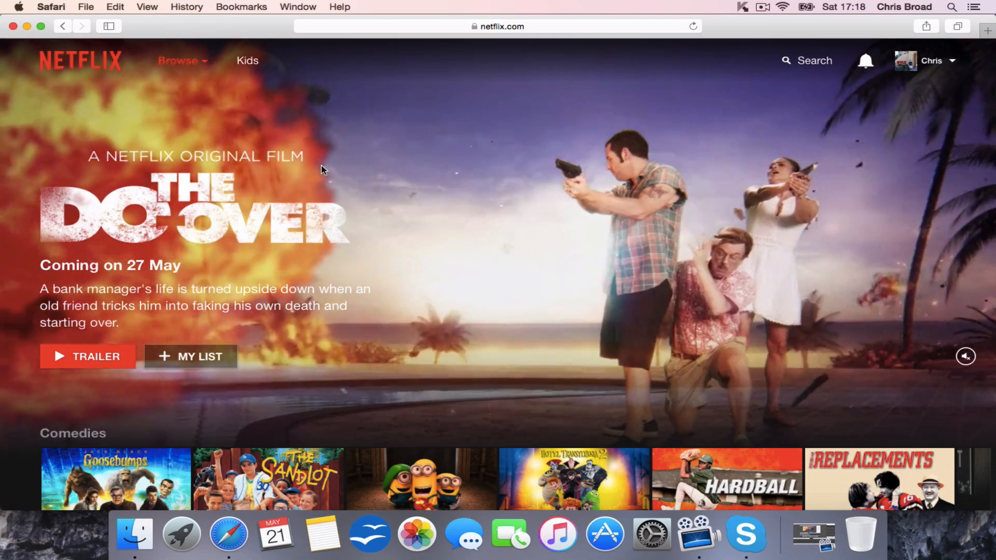
{"action": "left_click", "coordinate": [182, 60]}
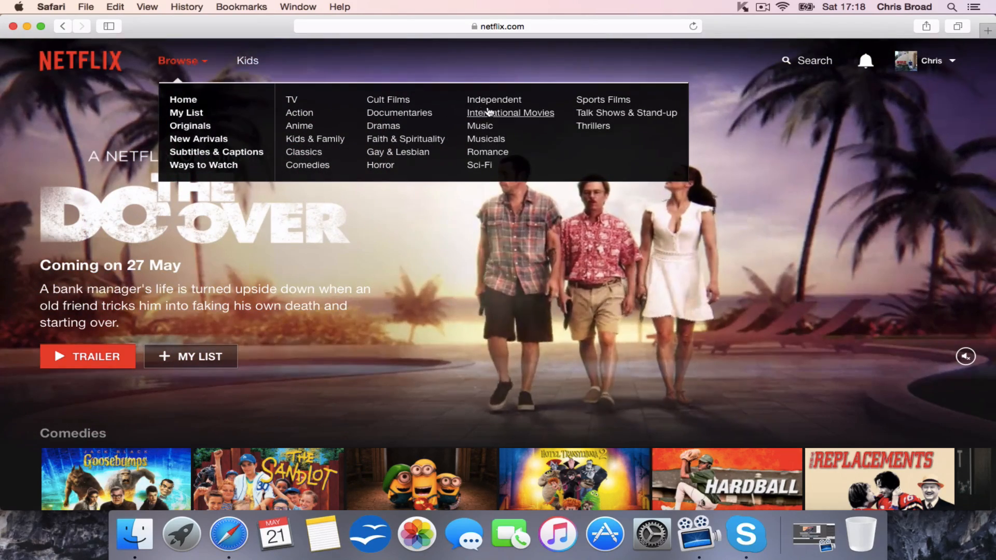
{"action": "mouse_move", "coordinate": [494, 100]}
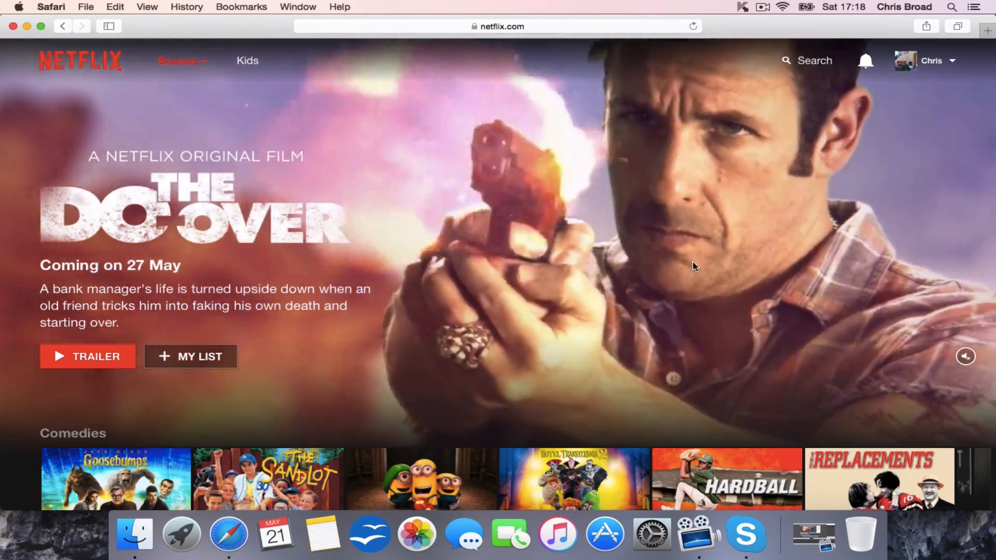
{"action": "scroll", "scroll_direction": "down", "scroll_amount": 3}
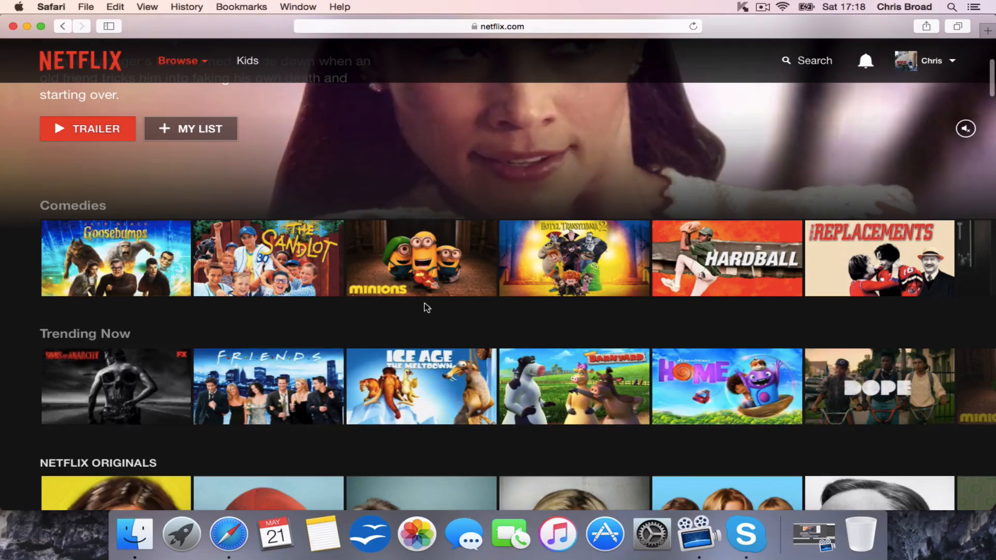
{"action": "mouse_move", "coordinate": [421, 259]}
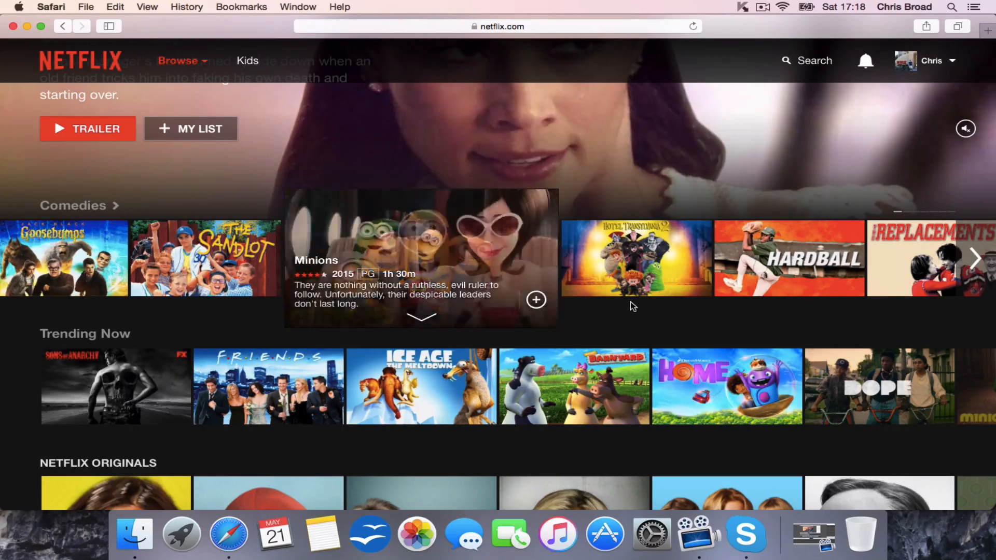
{"action": "scroll", "scroll_direction": "down", "scroll_amount": 3}
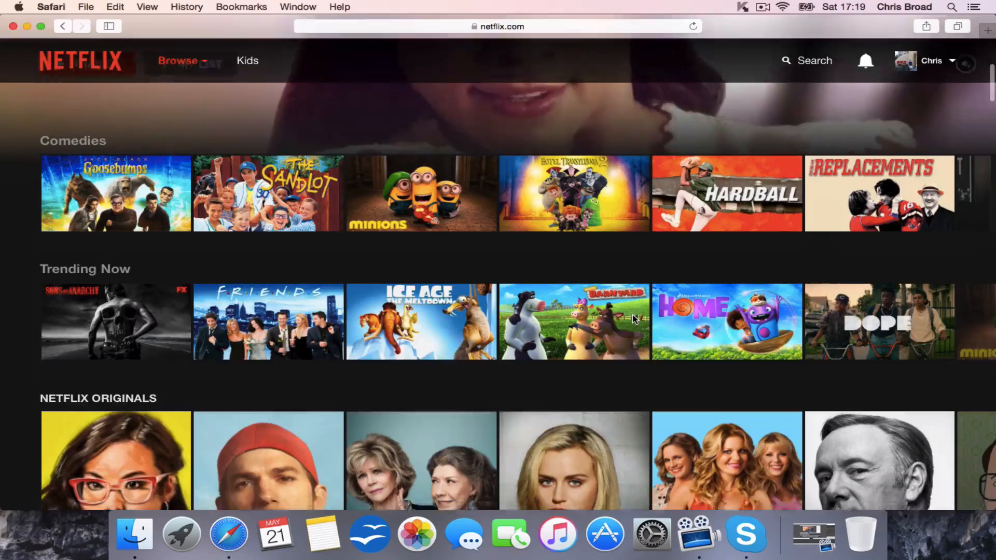
{"action": "scroll", "scroll_direction": "down", "scroll_amount": 3}
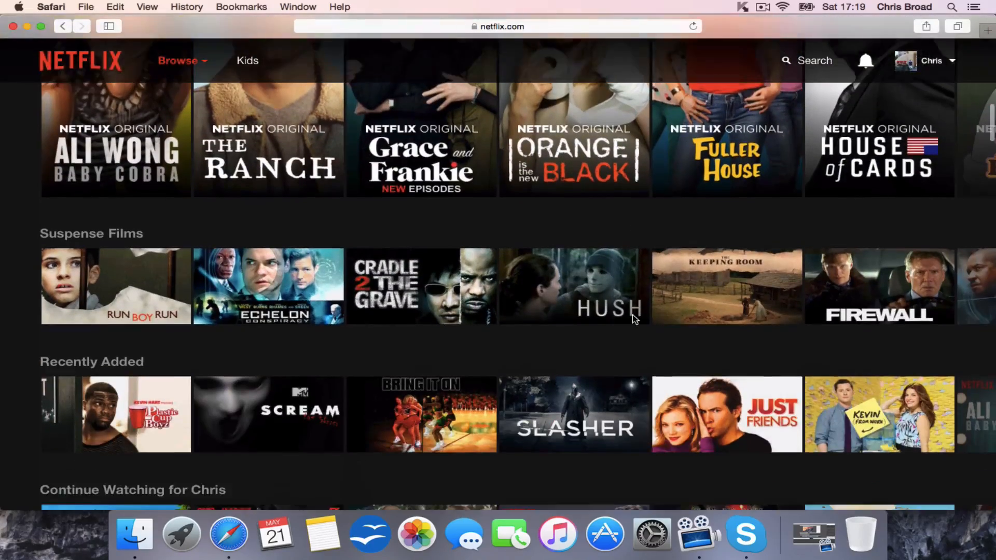
{"action": "scroll", "scroll_direction": "down", "scroll_amount": 3}
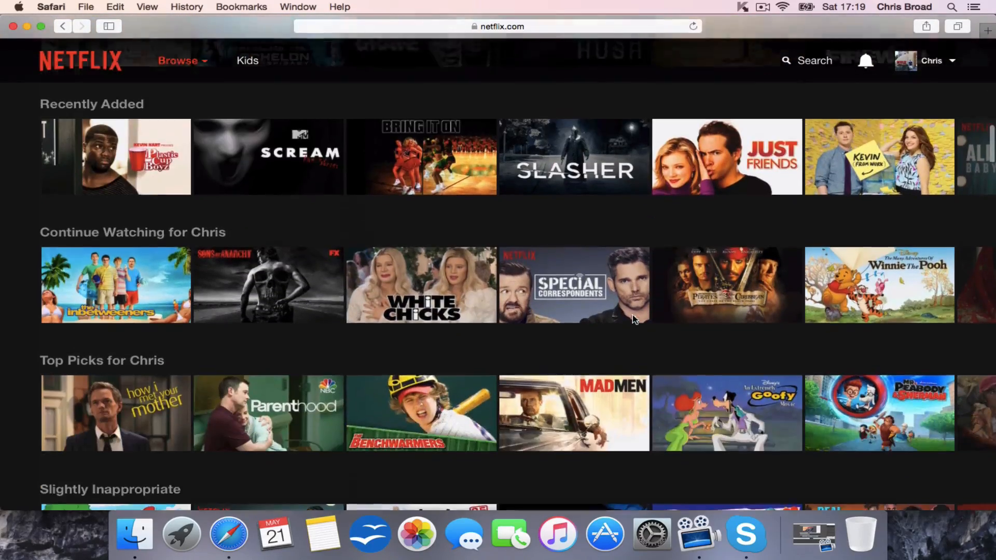
{"action": "scroll", "scroll_direction": "down", "scroll_amount": 3}
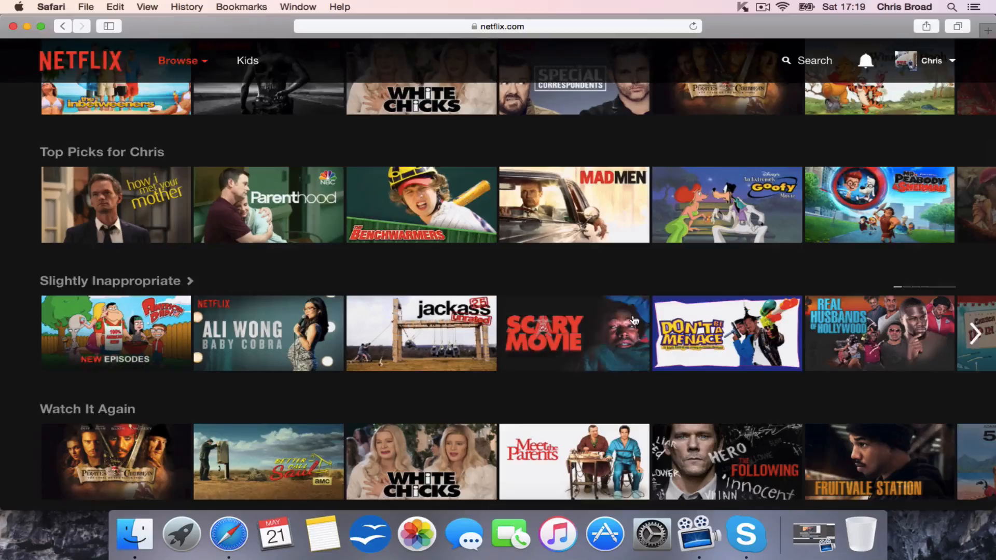
{"action": "scroll", "scroll_direction": "down", "scroll_amount": 3}
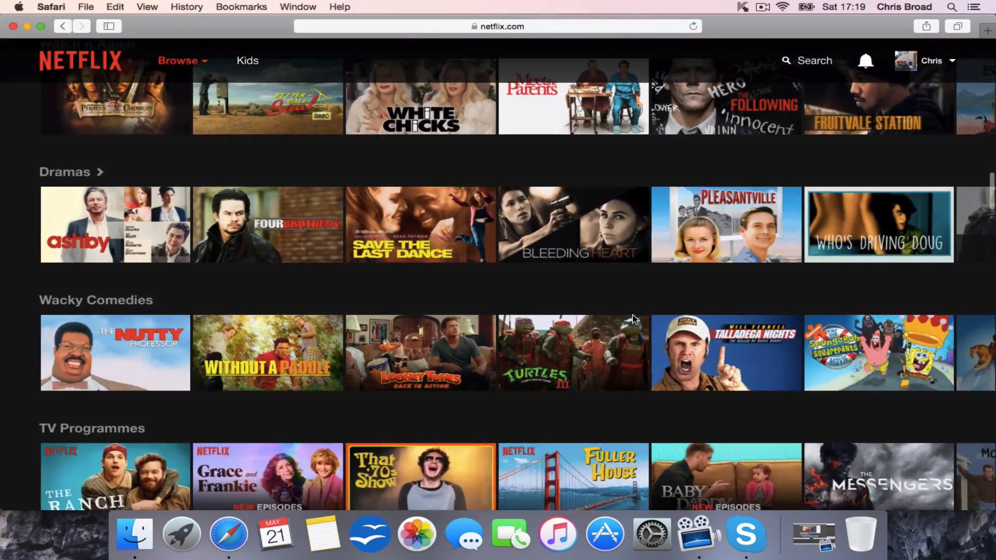
{"action": "scroll", "scroll_direction": "down", "scroll_amount": 3}
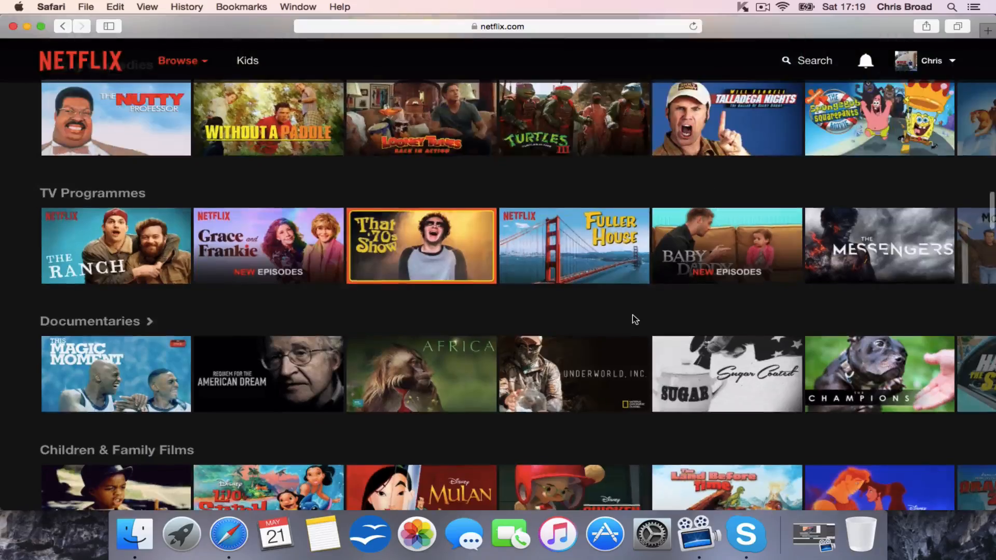
{"action": "scroll", "scroll_direction": "down", "scroll_amount": 3}
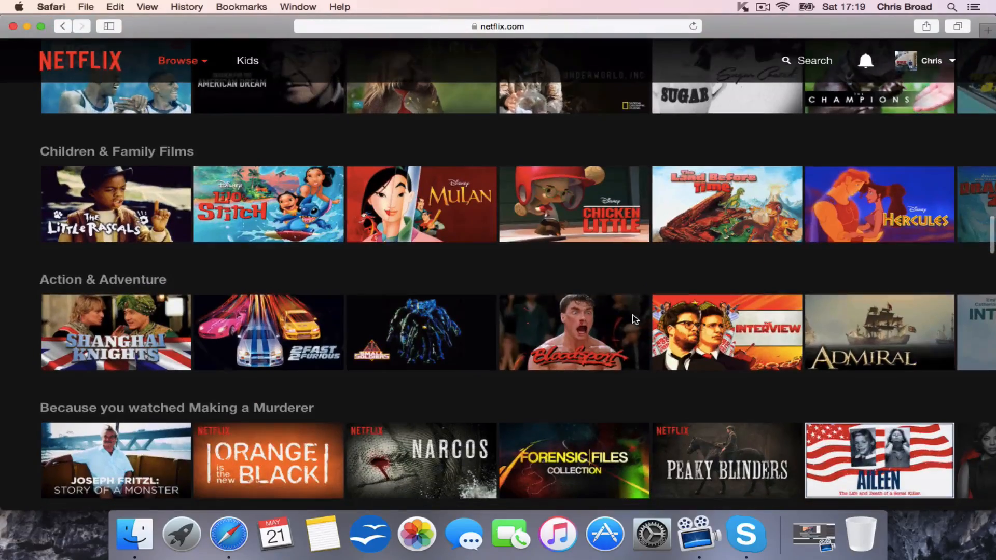
{"action": "scroll", "scroll_direction": "up", "scroll_amount": 3}
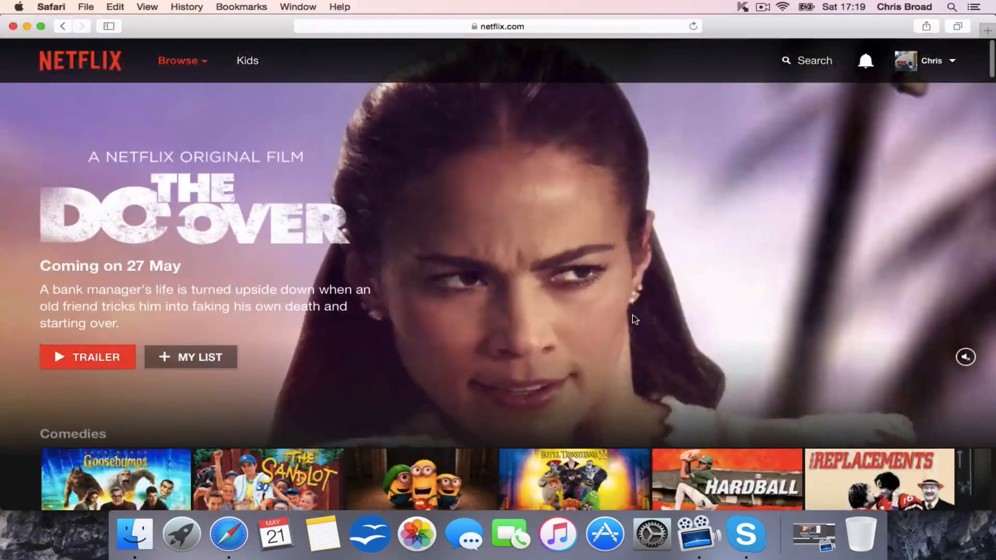
Step: Search Netflix for 'walking dead' so The Walking Dead appears in the results
{"action": "left_click", "coordinate": [805, 60]}
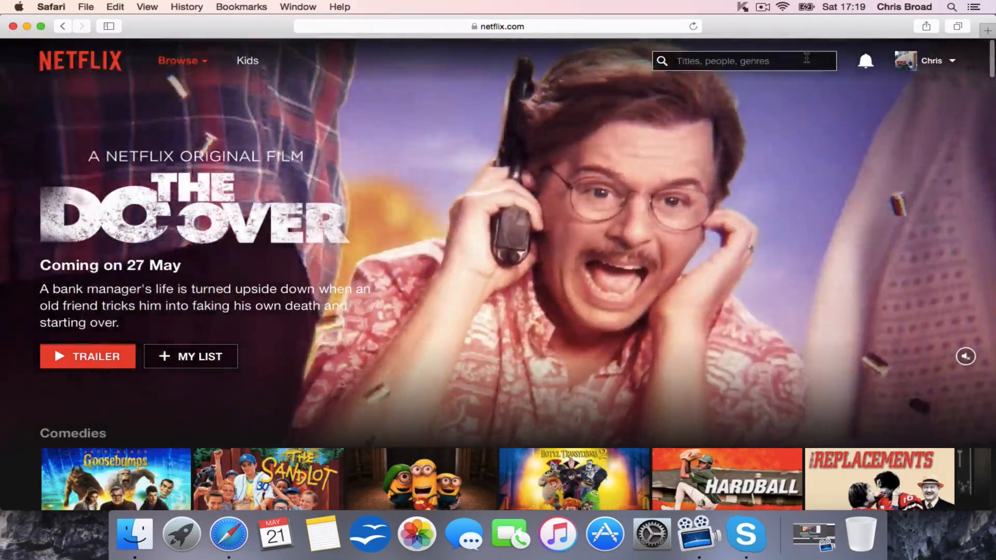
{"action": "type", "text": "walking"}
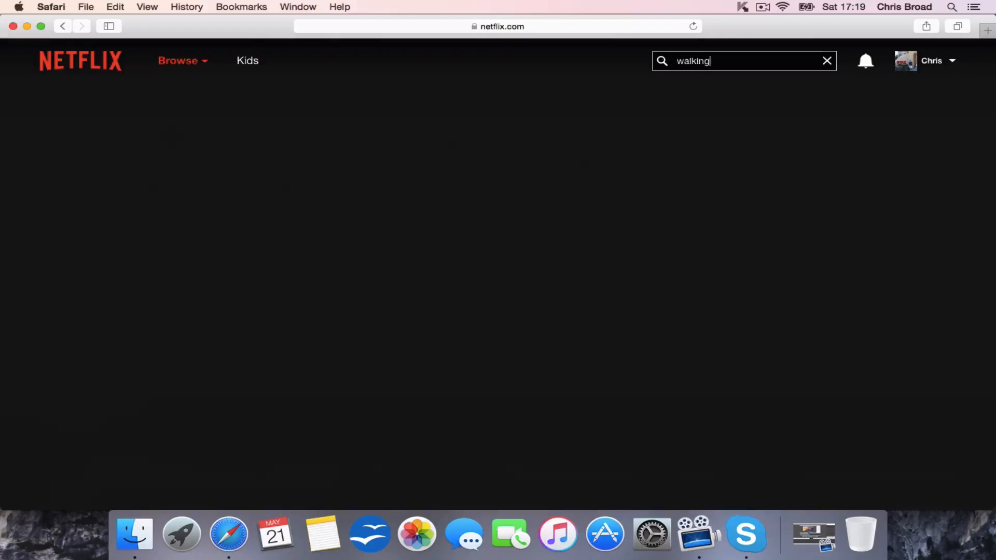
{"action": "type", "text": "dead"}
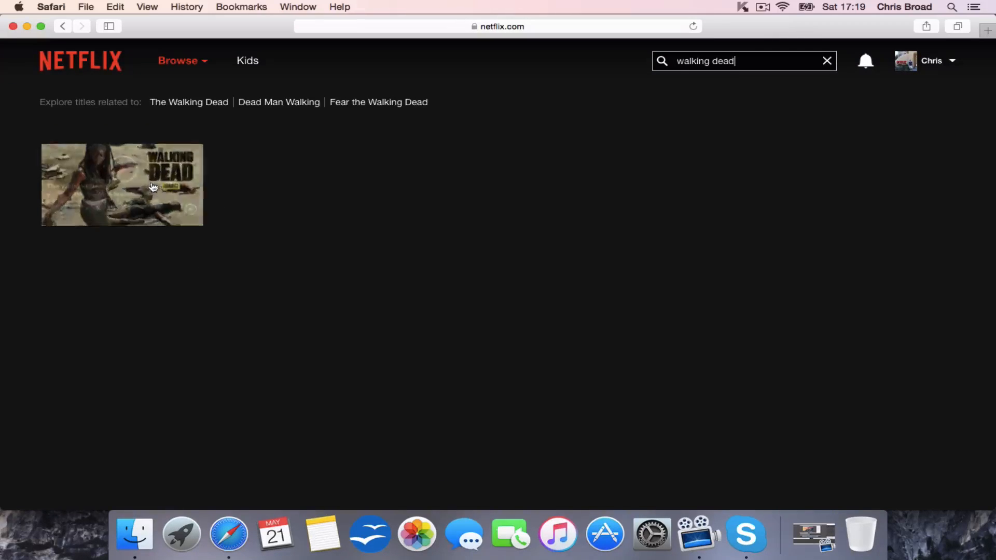
{"action": "mouse_move", "coordinate": [153, 186]}
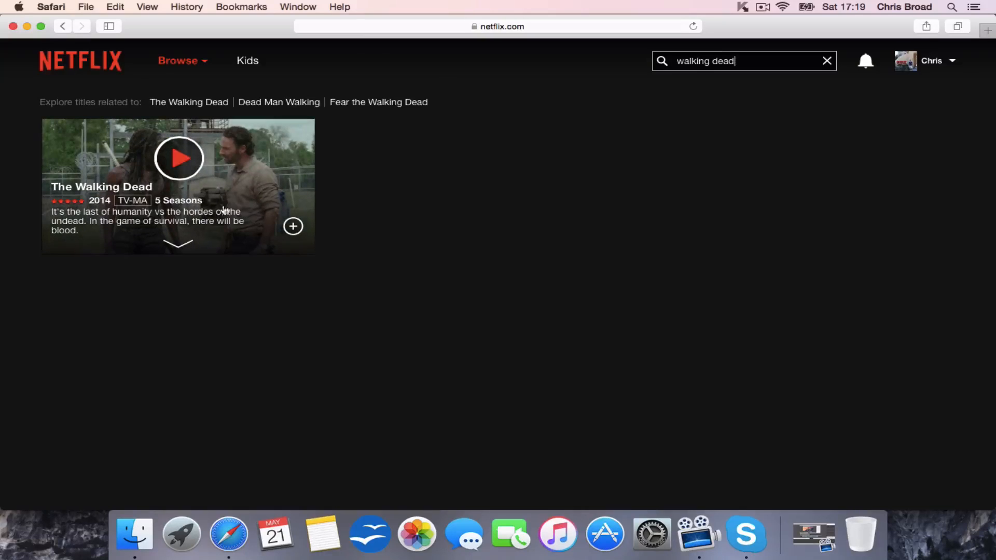
{"action": "mouse_move", "coordinate": [147, 212]}
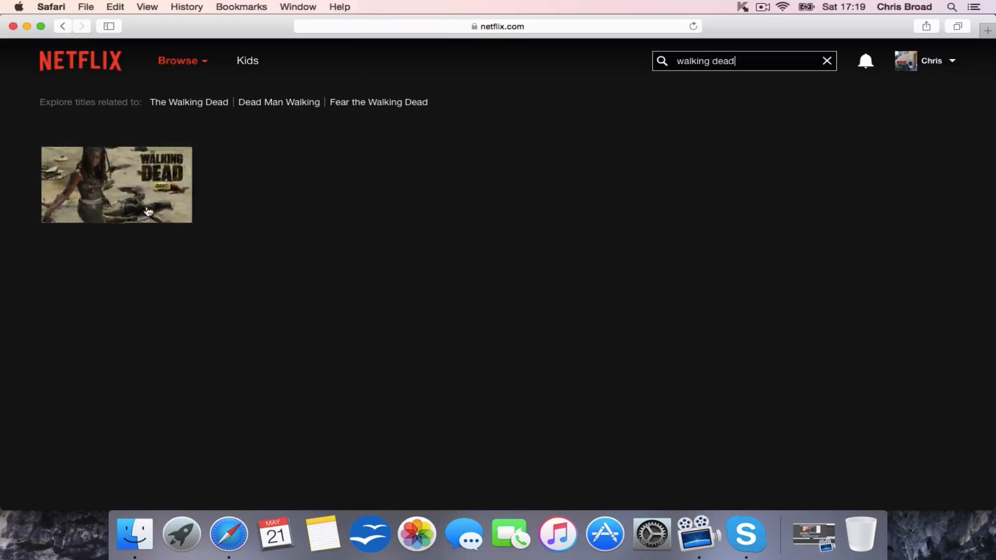
{"action": "mouse_move", "coordinate": [406, 263]}
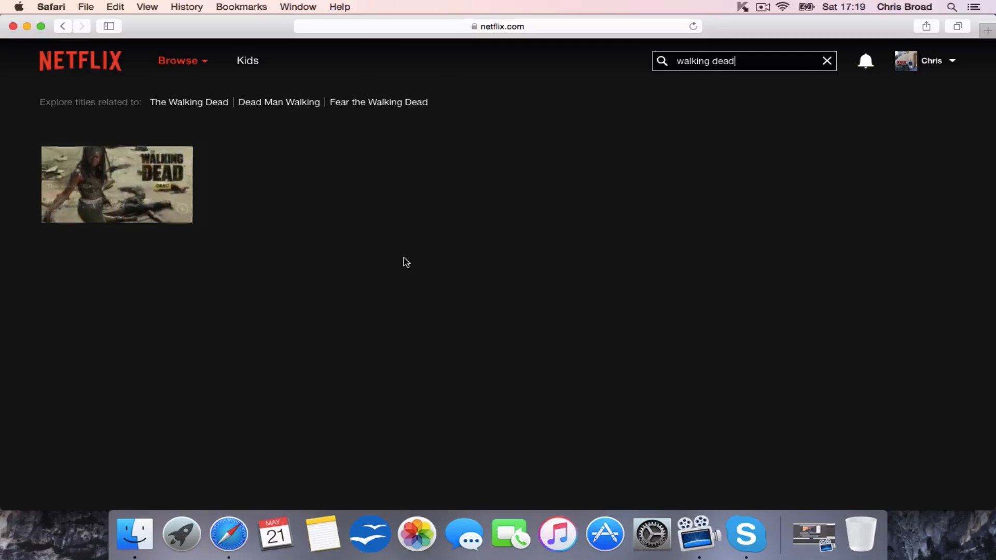